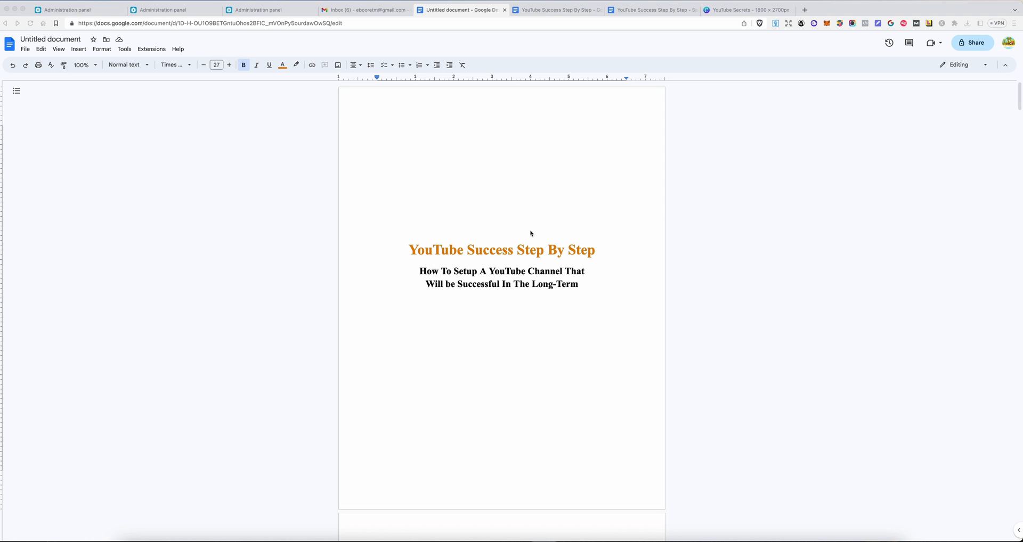
mouse_move(555, 251)
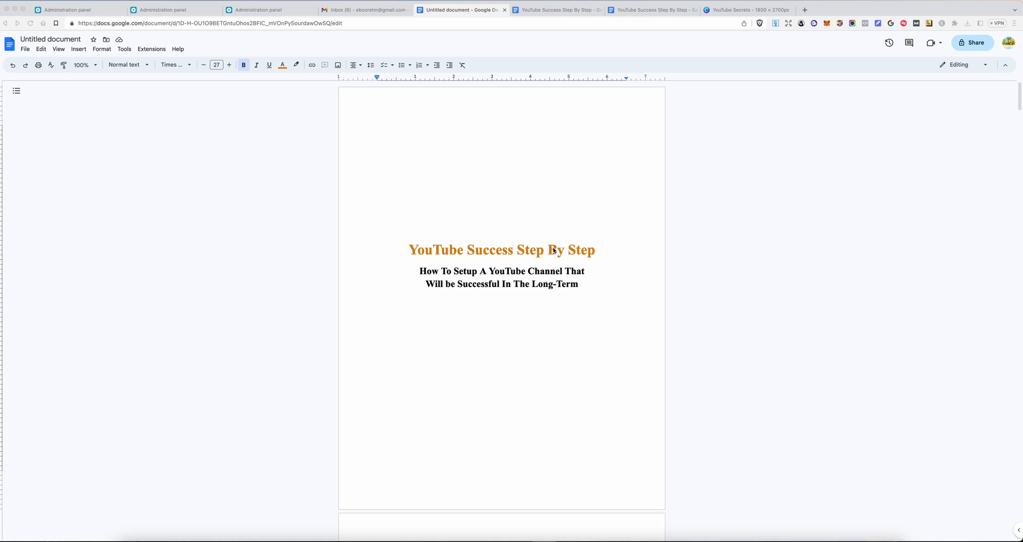
Set the whole manuscript, title page and contents included, in the Inter font.
scroll(down, 3)
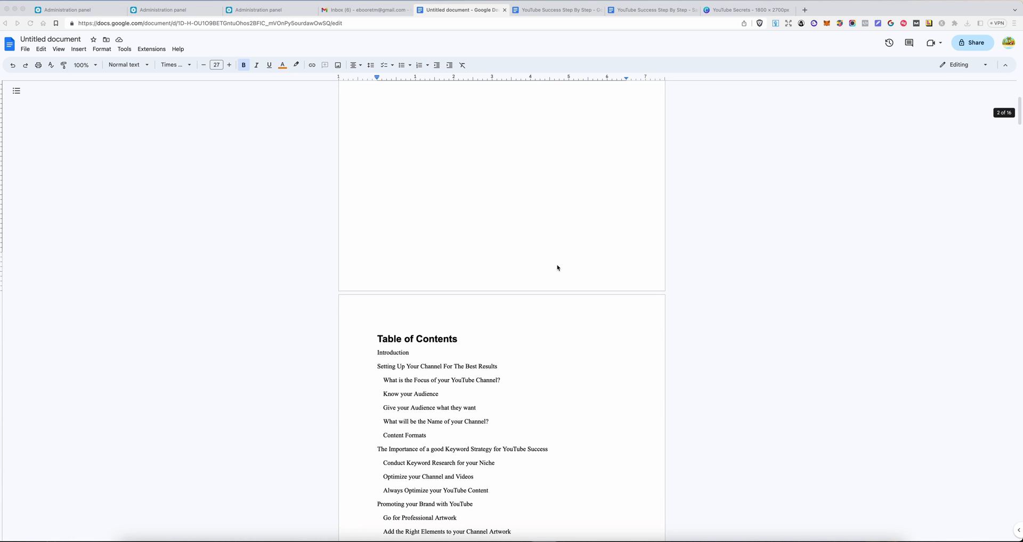
scroll(down, 3)
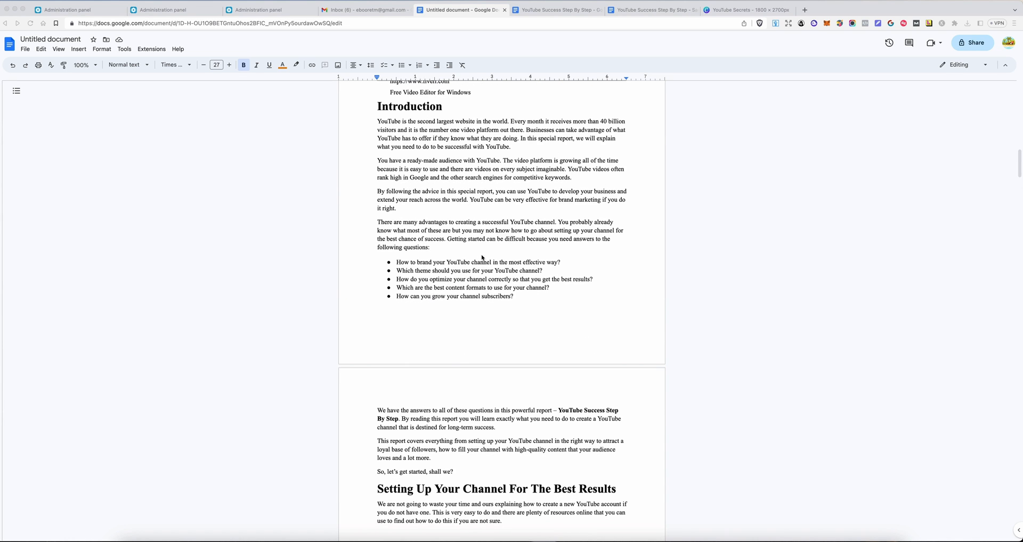
scroll(down, 3)
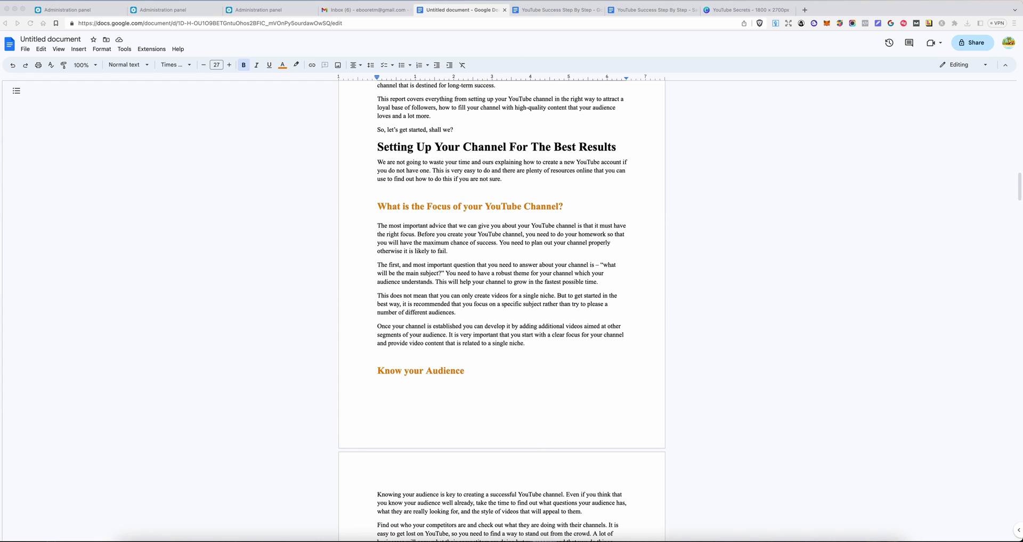
click(554, 9)
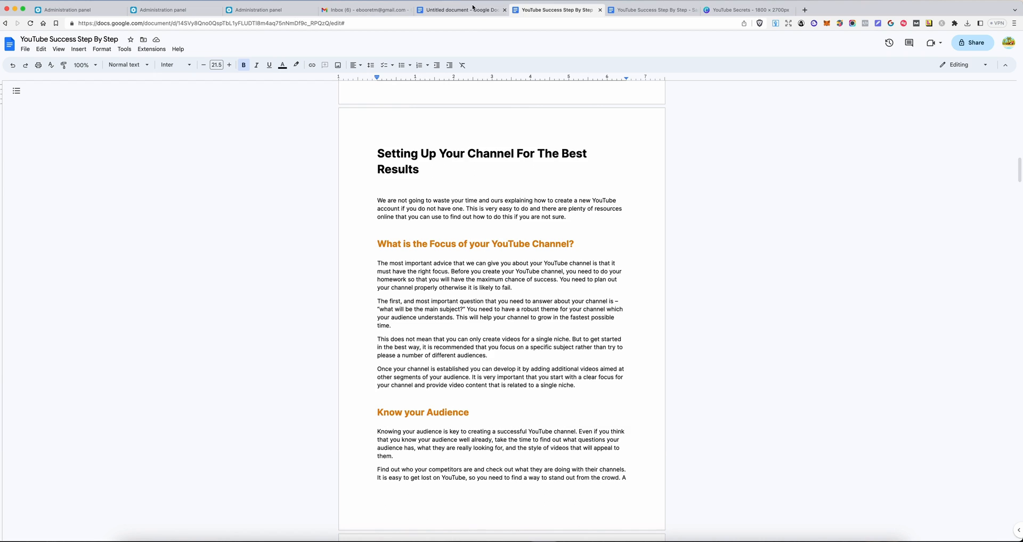
click(462, 10)
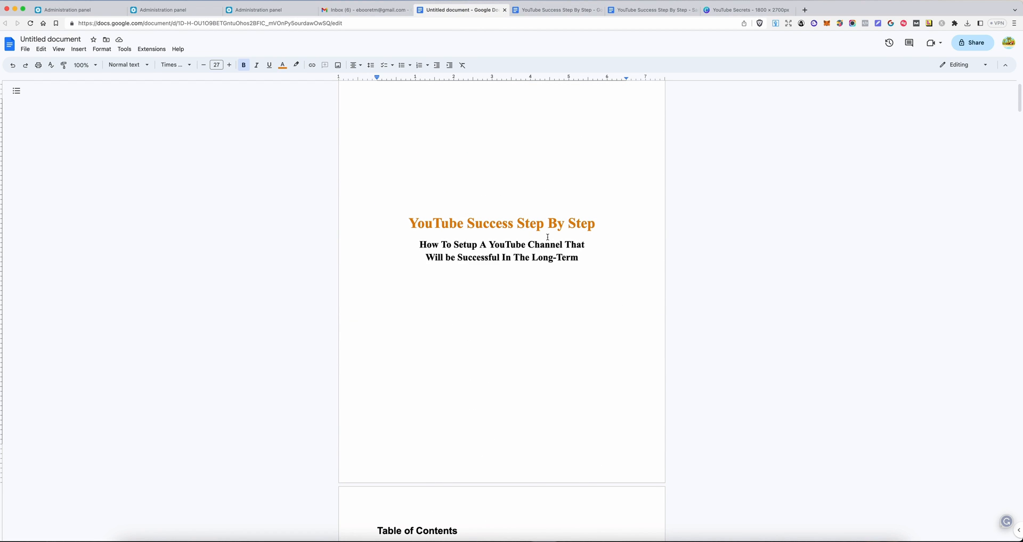
scroll(down, 3)
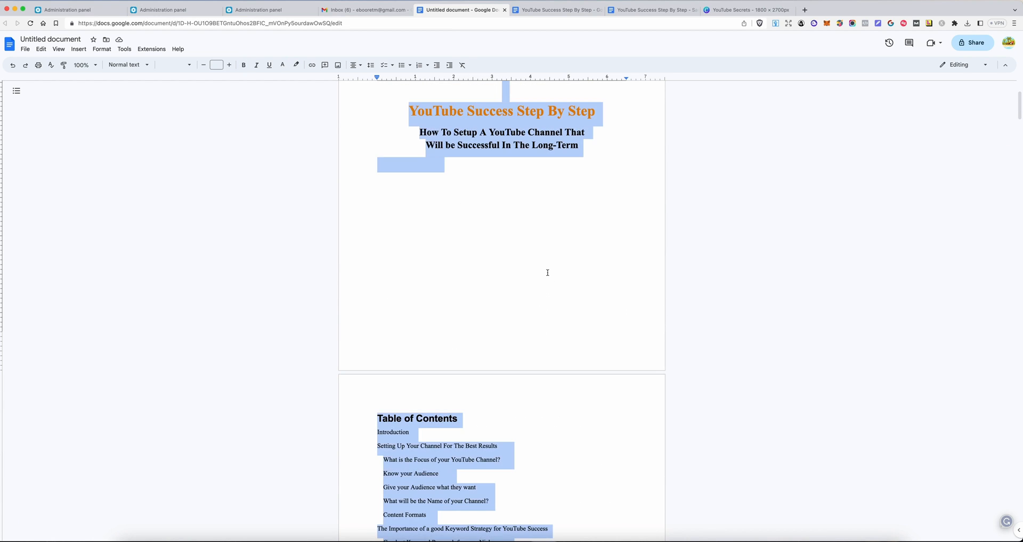
click(176, 65)
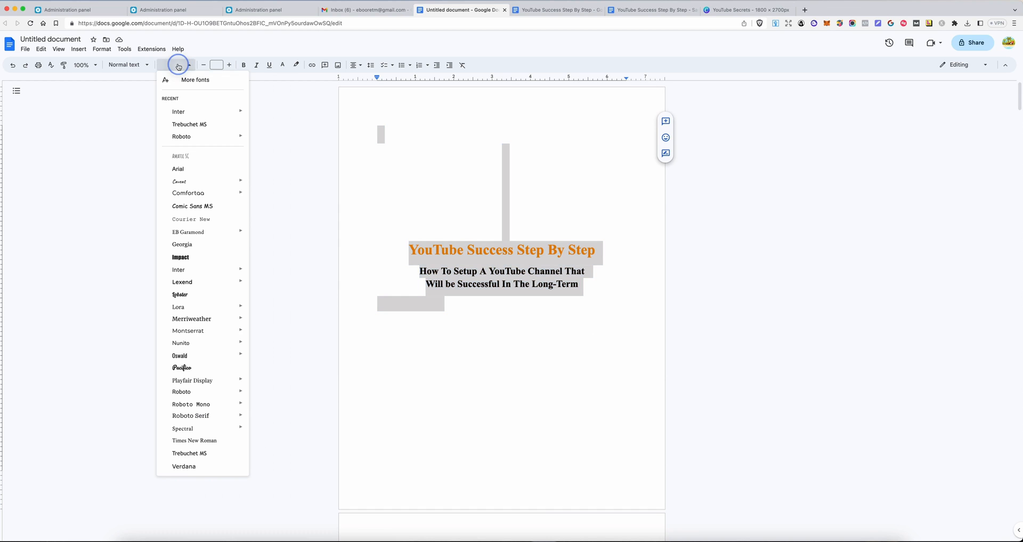
click(178, 111)
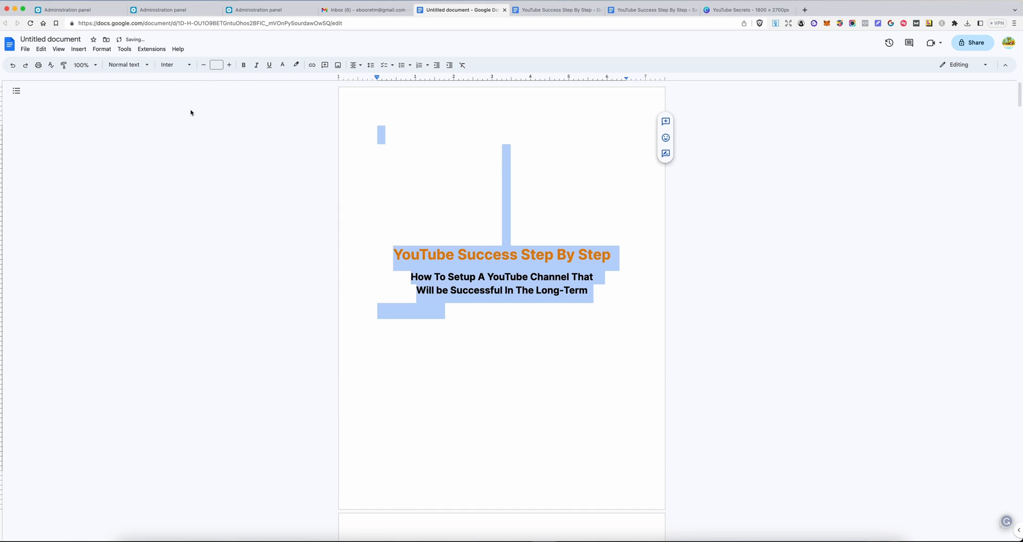
scroll(down, 3)
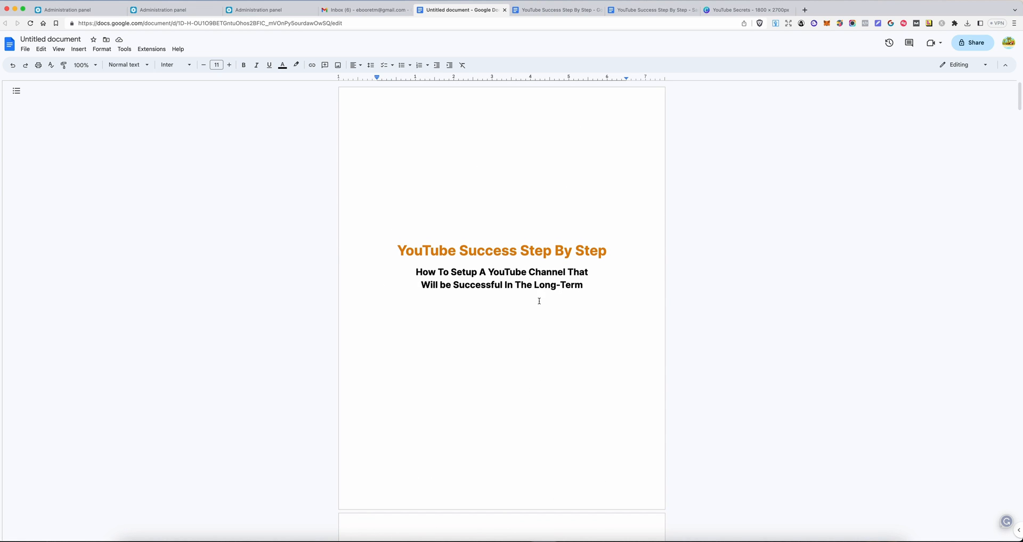
scroll(down, 3)
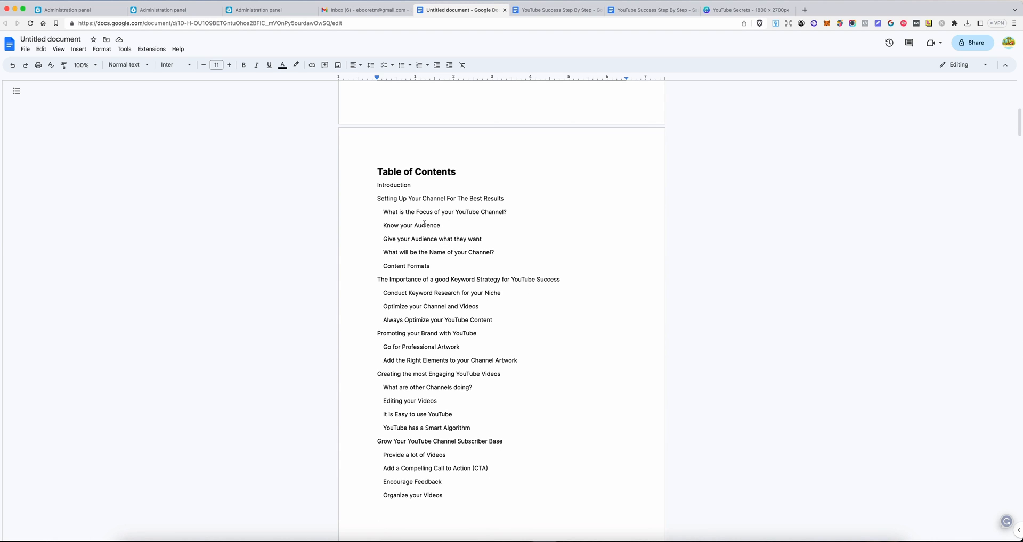
mouse_move(473, 240)
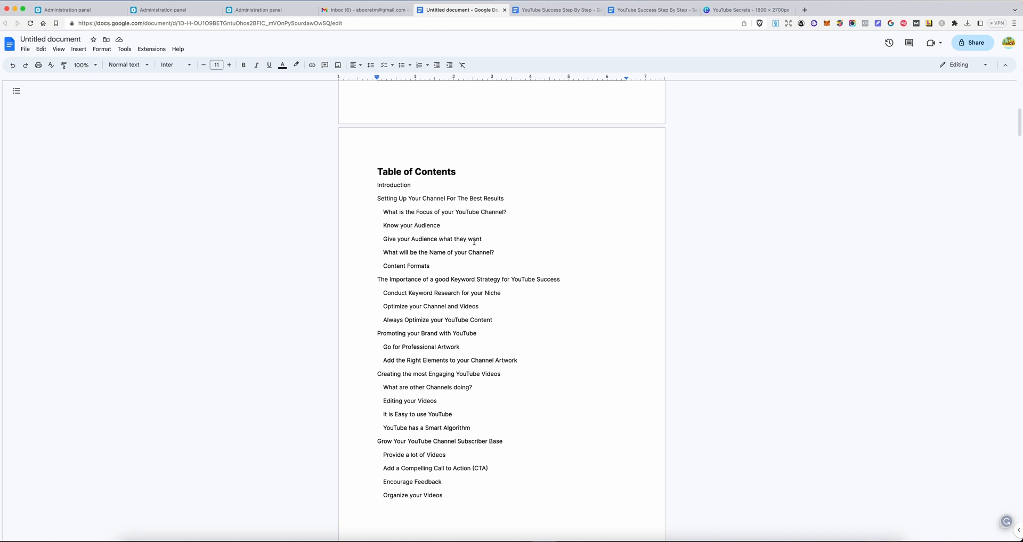
scroll(down, 3)
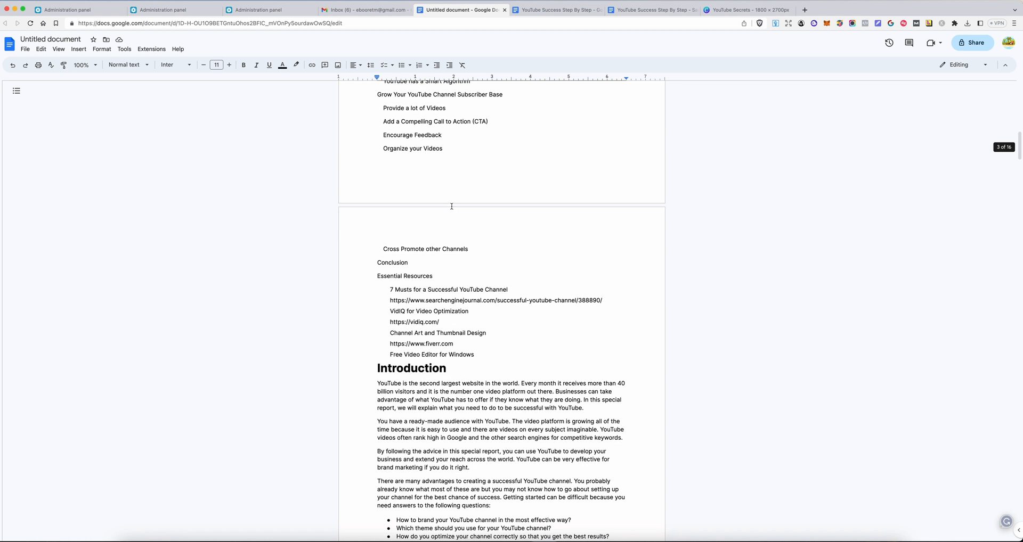
scroll(down, 3)
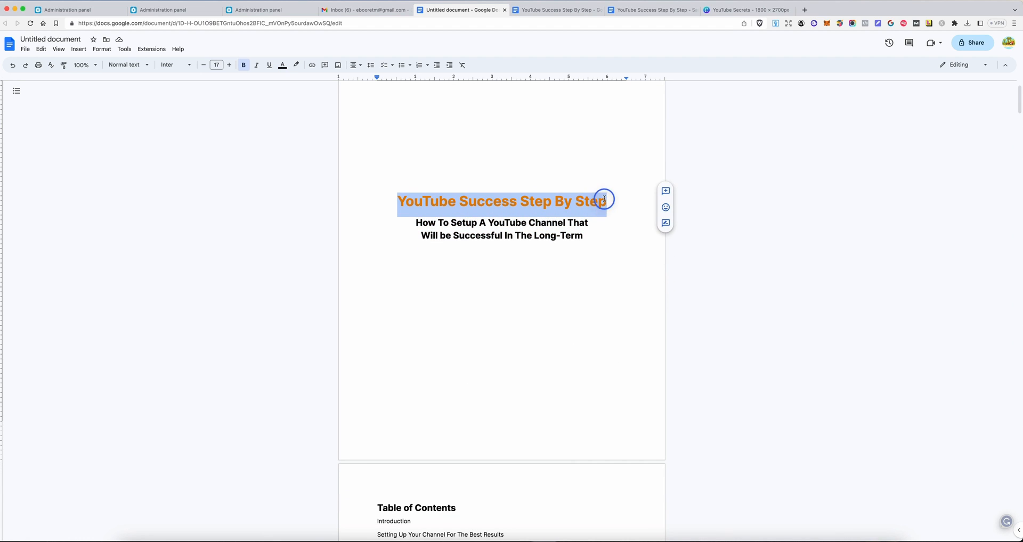
Give the main book title line the Title paragraph style.
click(123, 65)
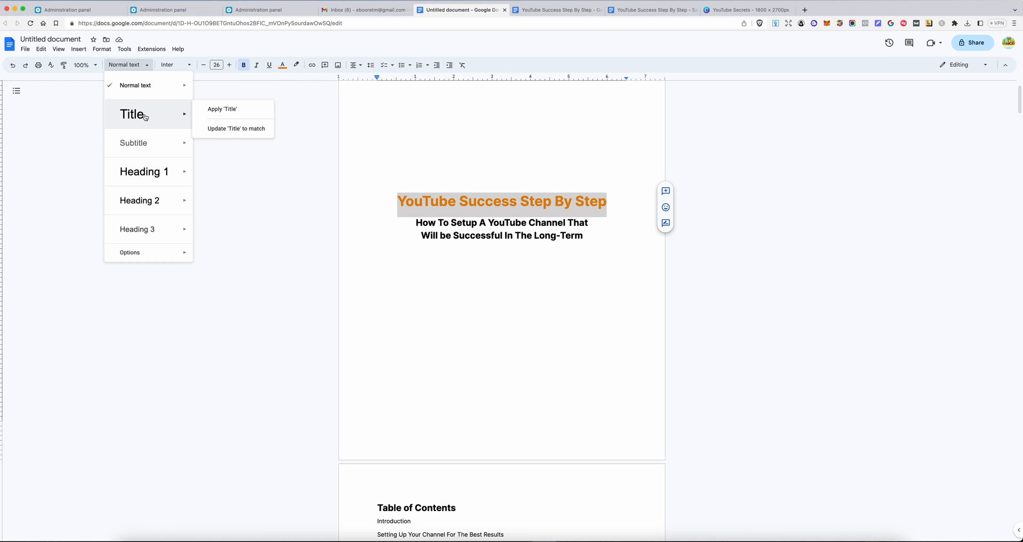
mouse_move(237, 129)
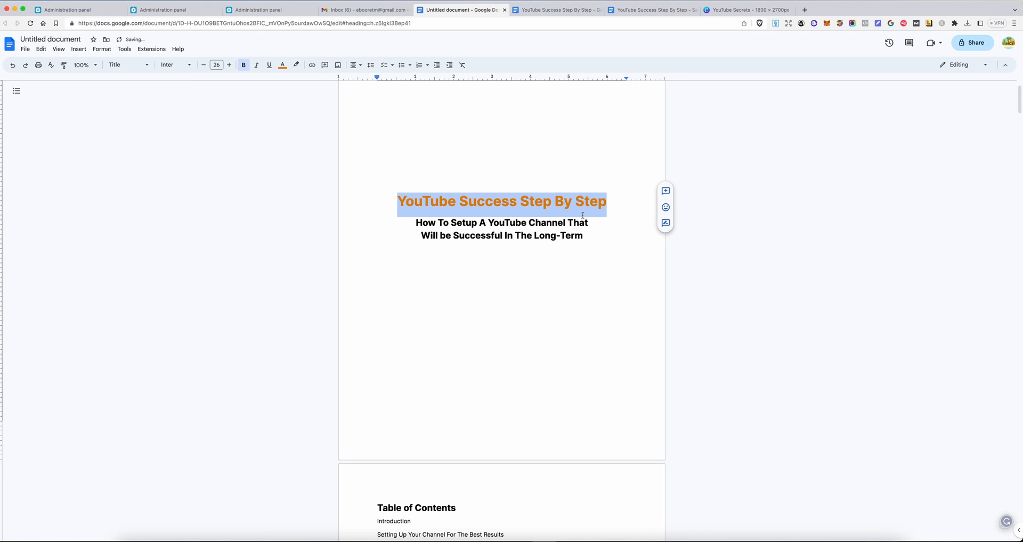
scroll(down, 3)
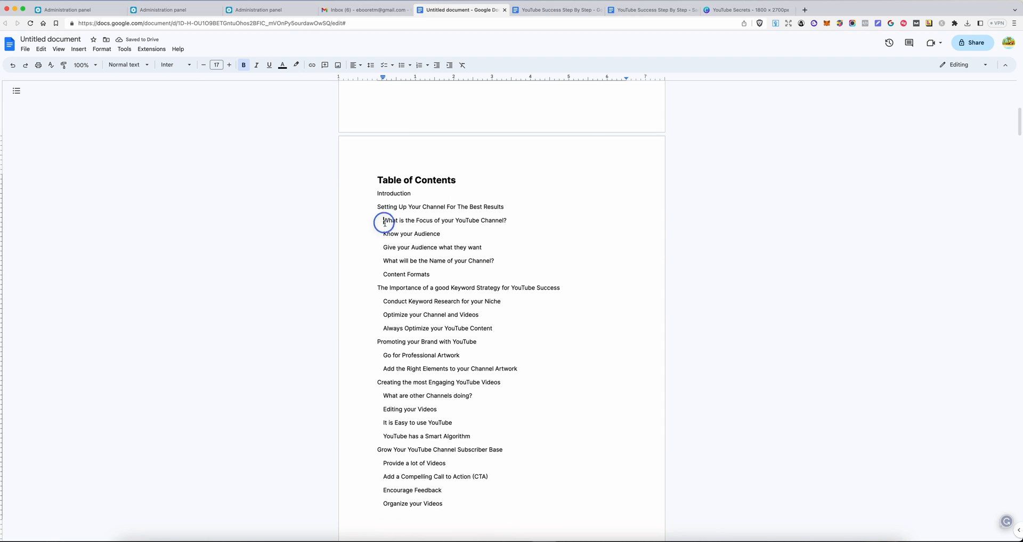
Delete the indented subsection and resource-link lines so only chapter entries remain in the contents.
drag(384, 220, 494, 260)
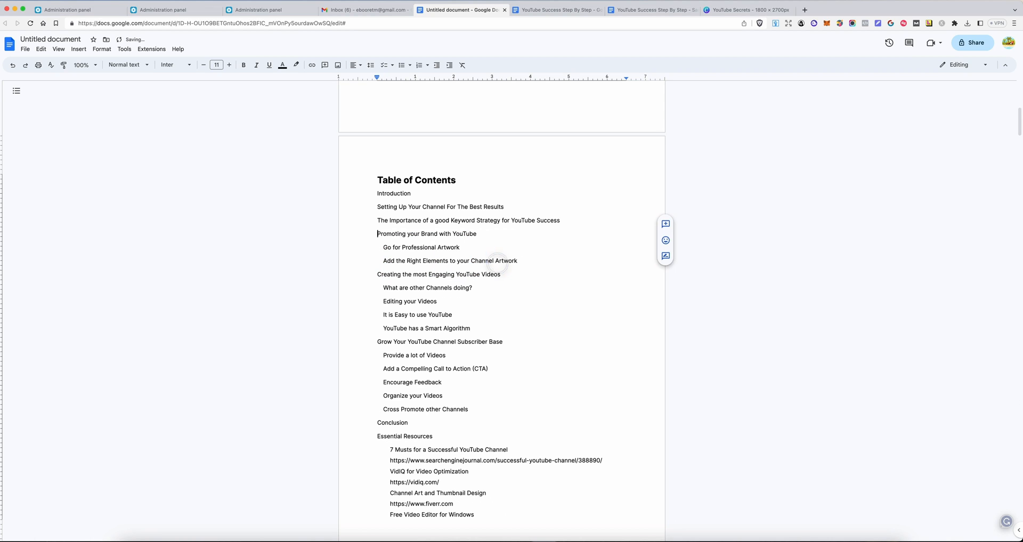
drag(383, 247, 519, 261)
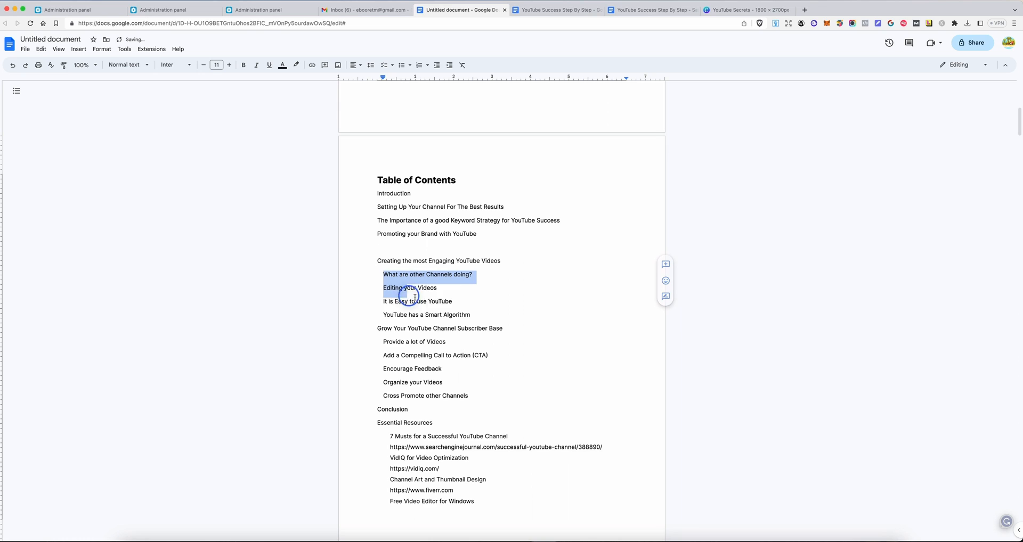
key(delete)
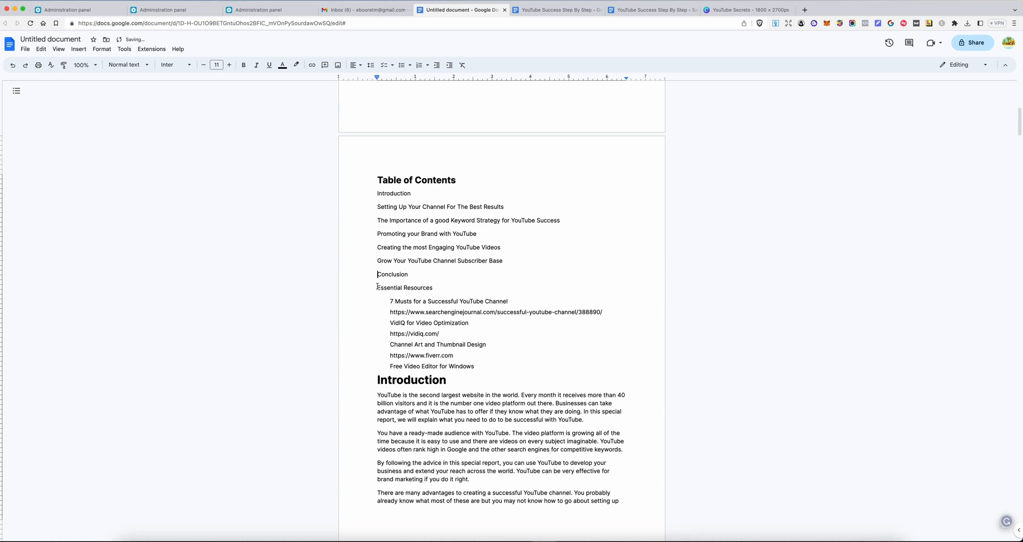
drag(389, 301, 466, 334)
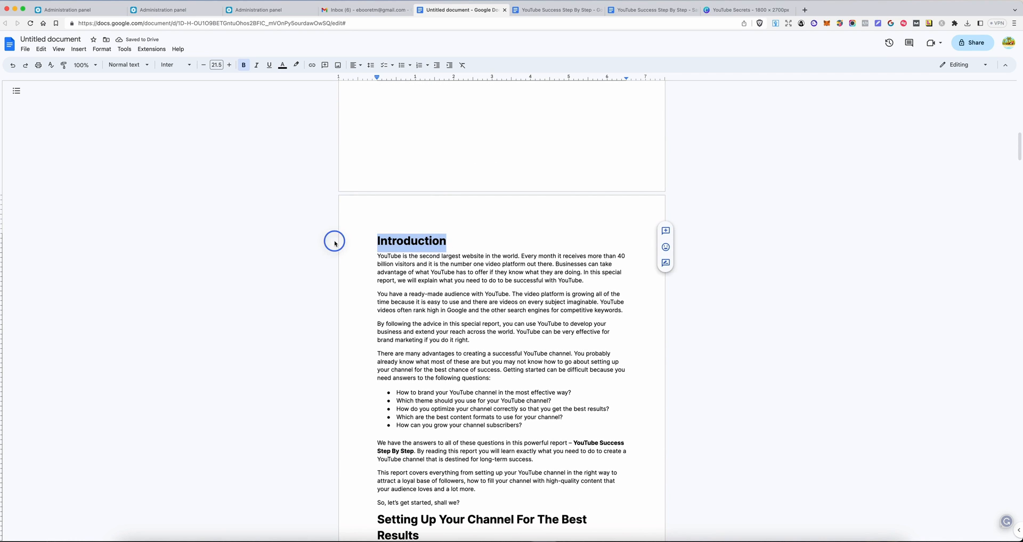
Make the Introduction heading a Heading 1 paragraph.
click(125, 65)
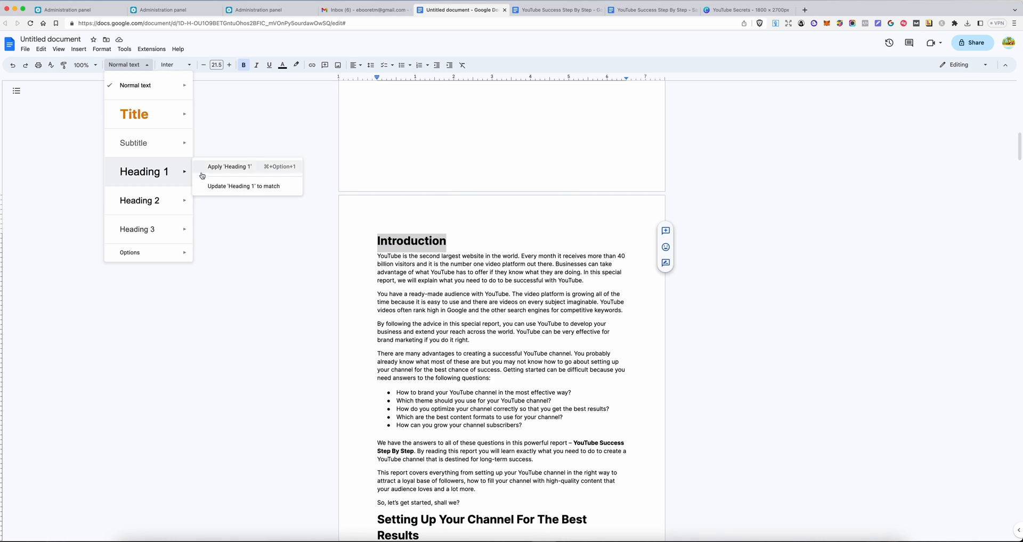
click(228, 166)
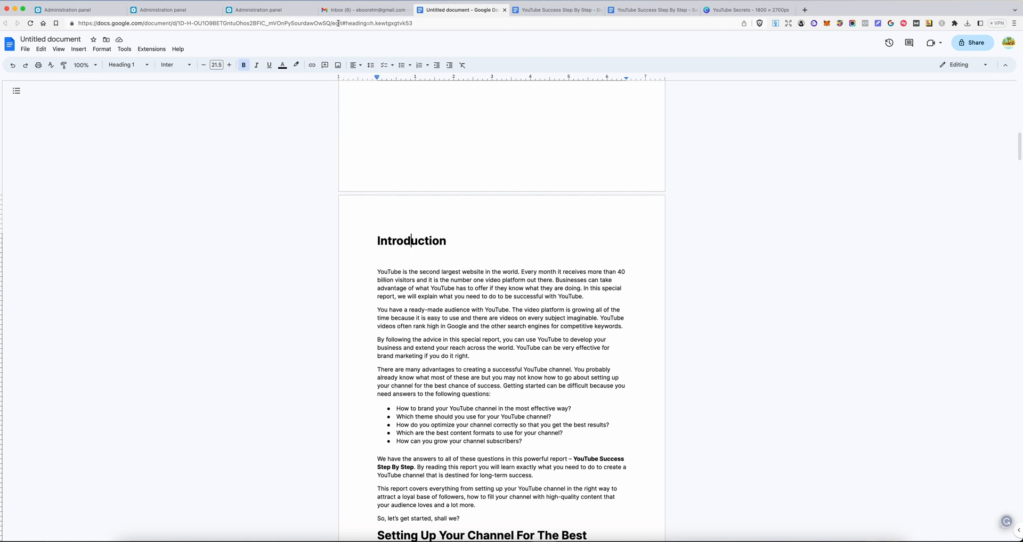
click(449, 241)
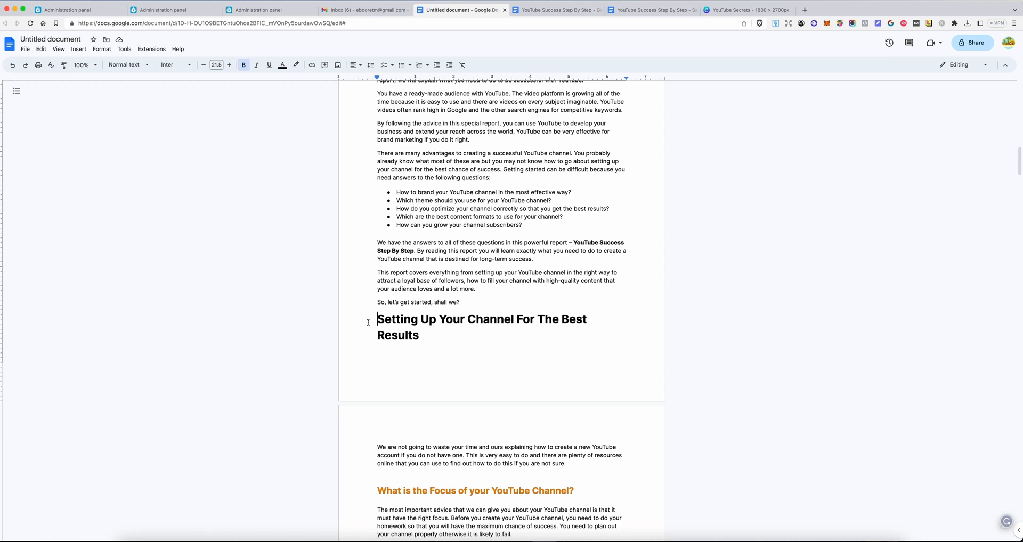
Make the keyword strategy and Creating the most Engaging YouTube Videos chapter titles Heading 1.
scroll(down, 3)
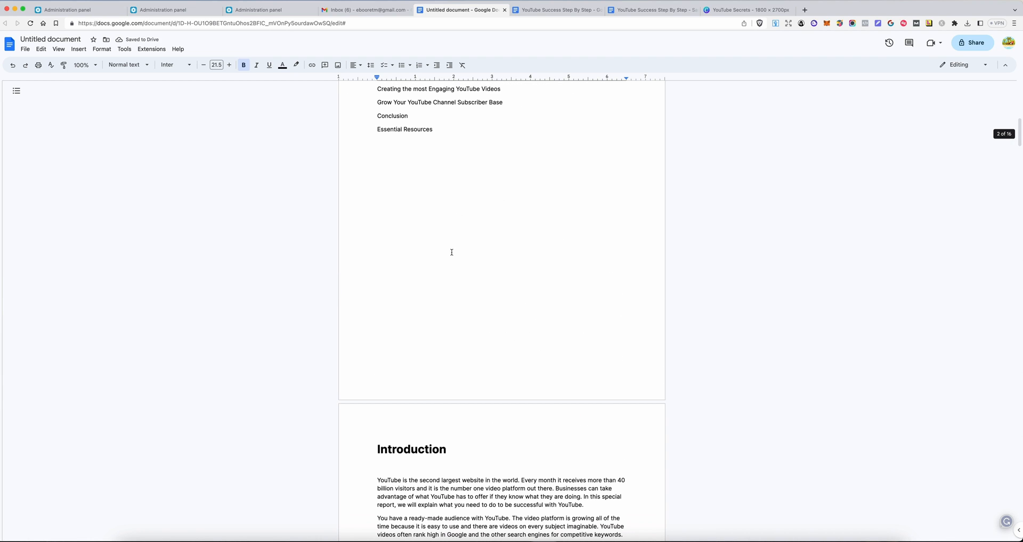
scroll(down, 3)
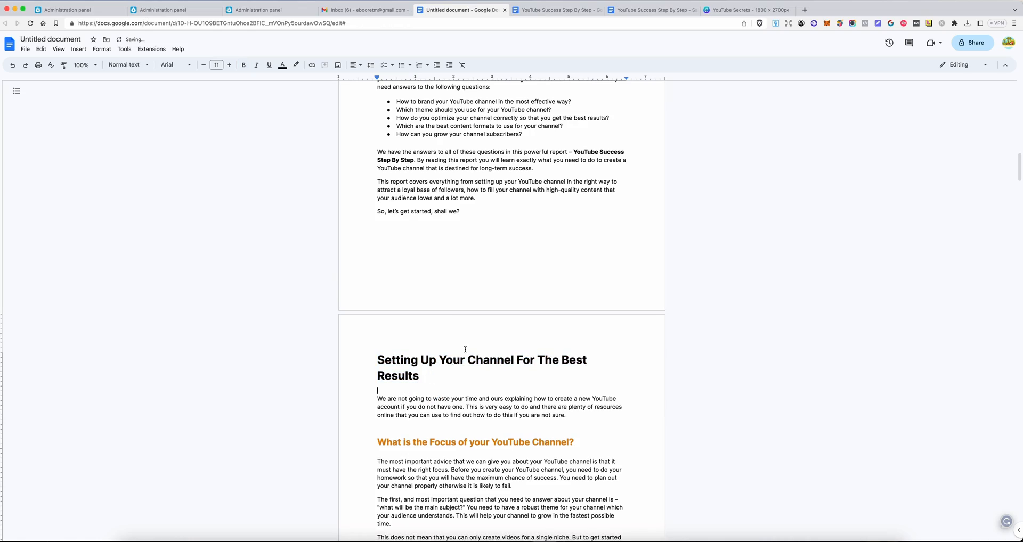
scroll(down, 3)
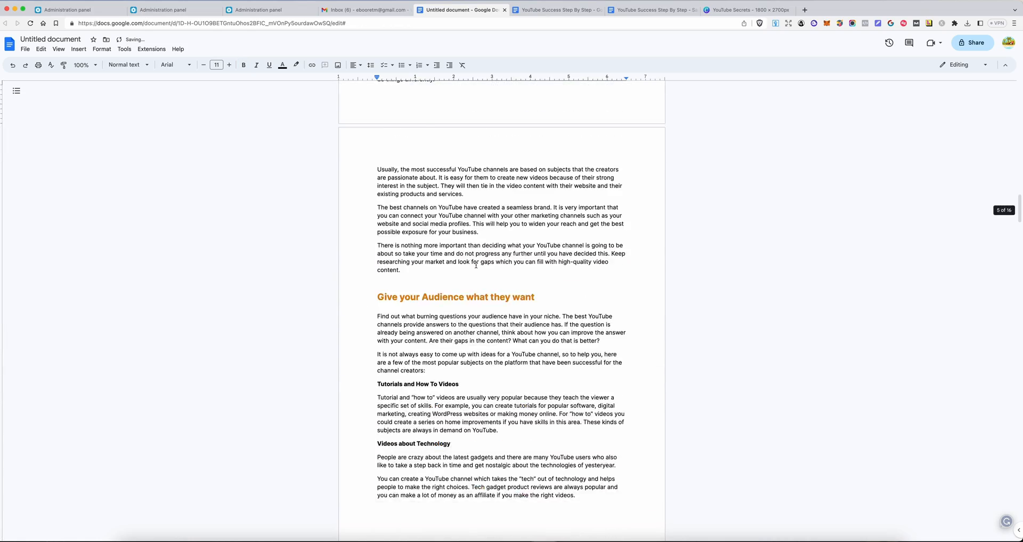
scroll(down, 3)
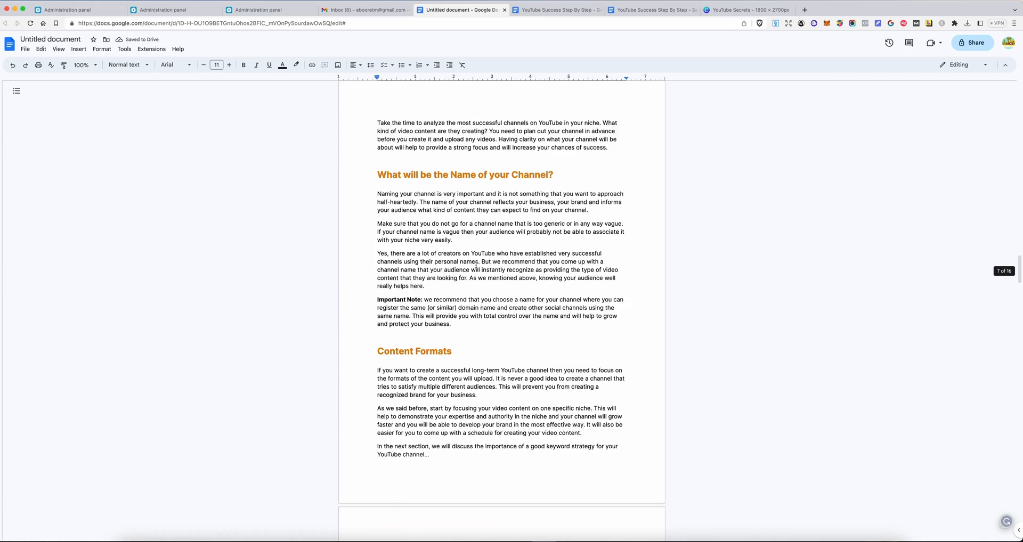
scroll(down, 3)
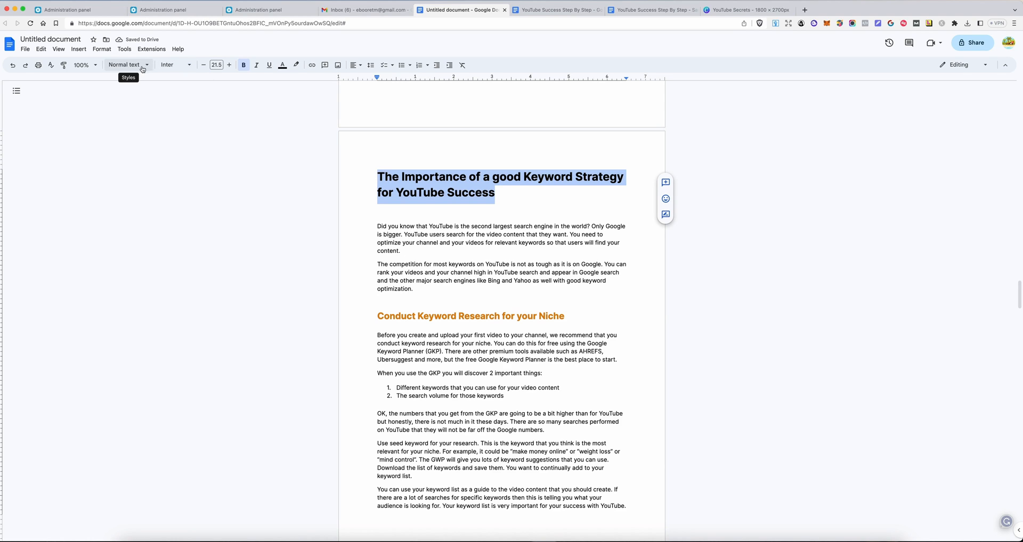
click(123, 65)
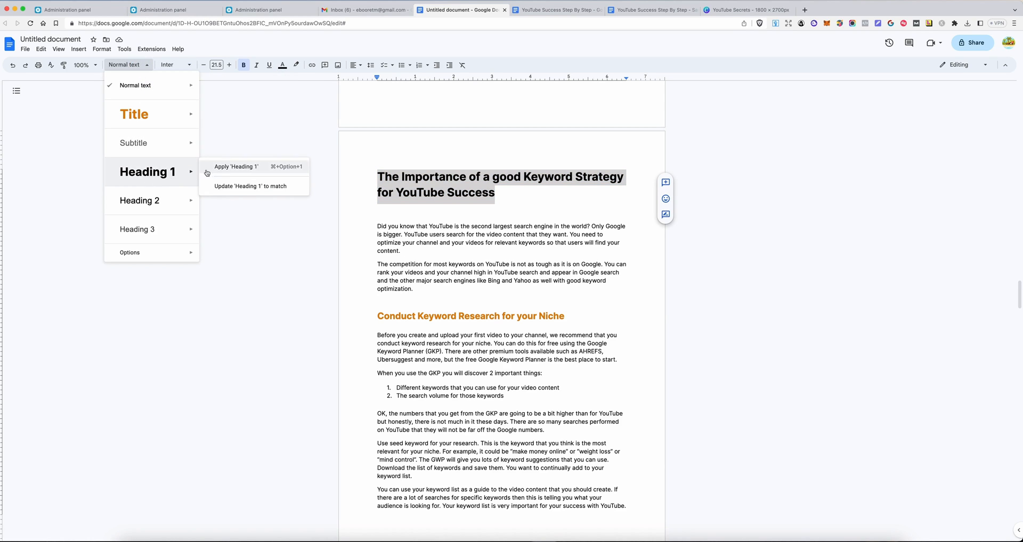
click(237, 166)
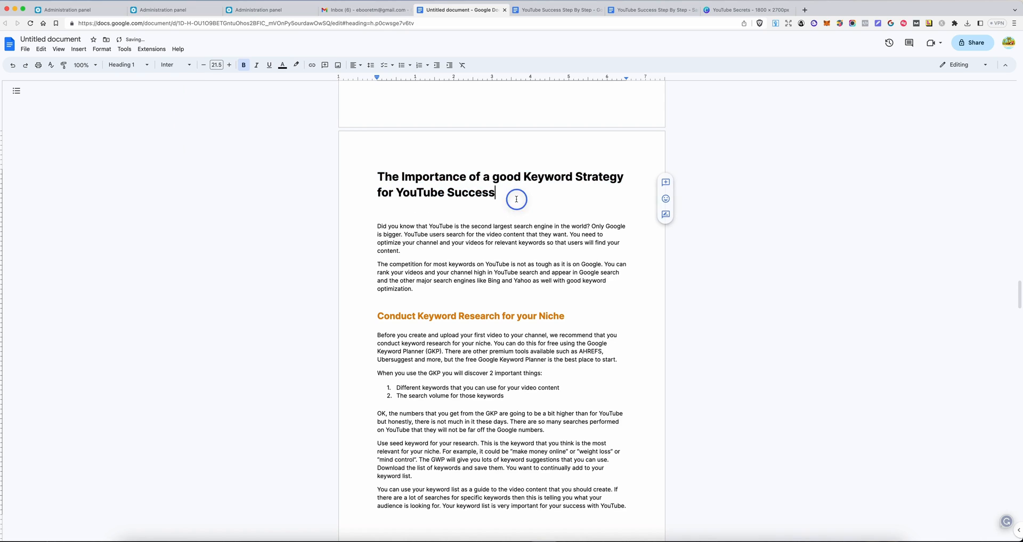
scroll(down, 3)
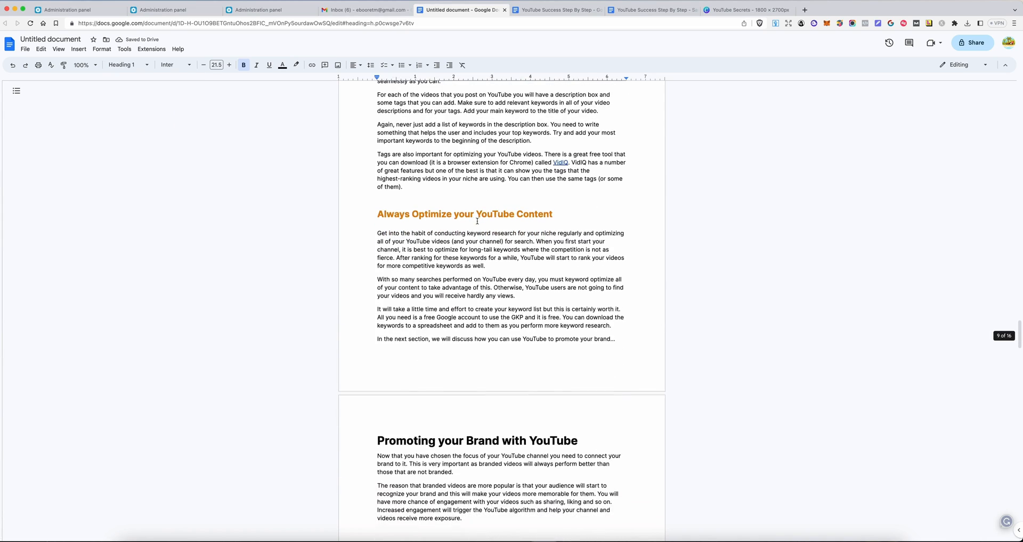
scroll(down, 3)
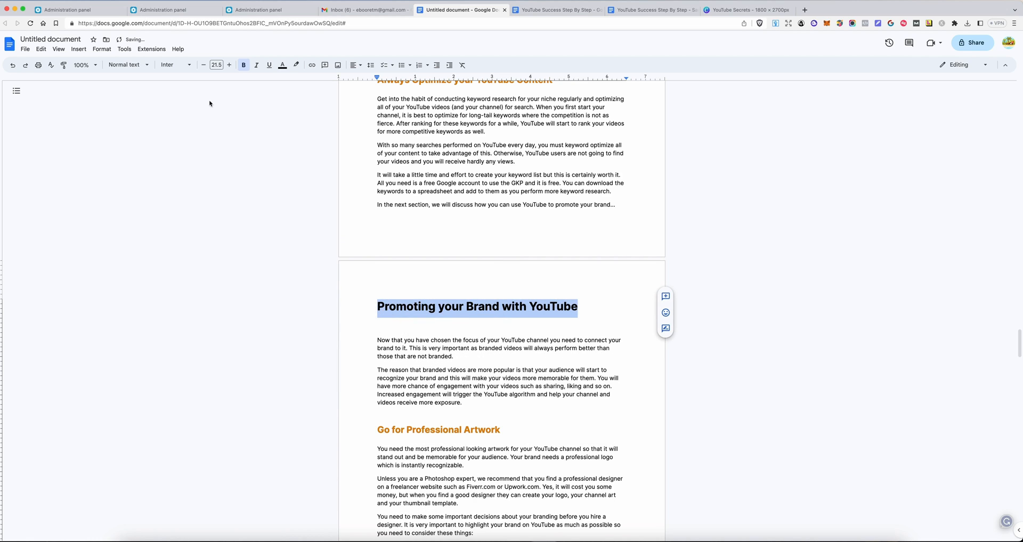
click(124, 65)
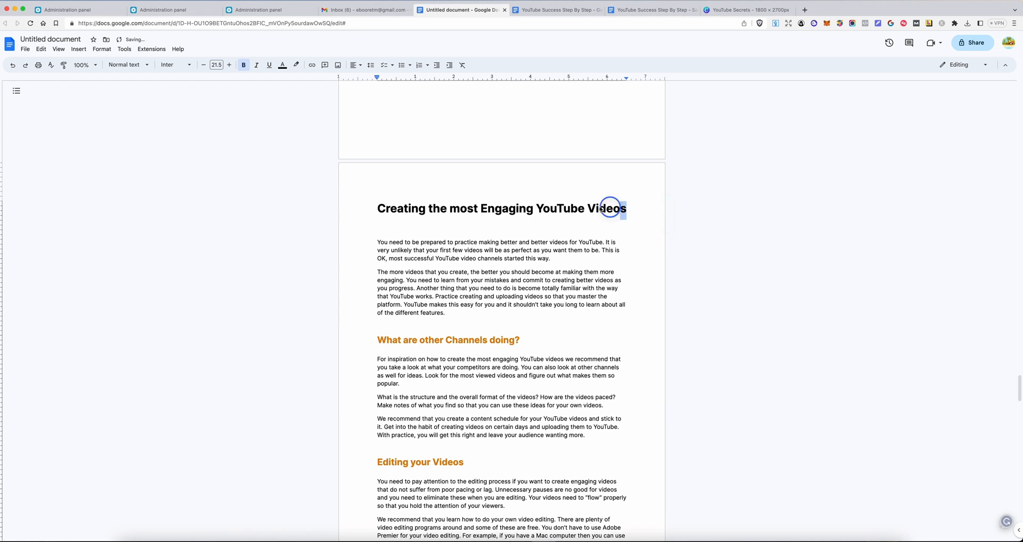
click(126, 65)
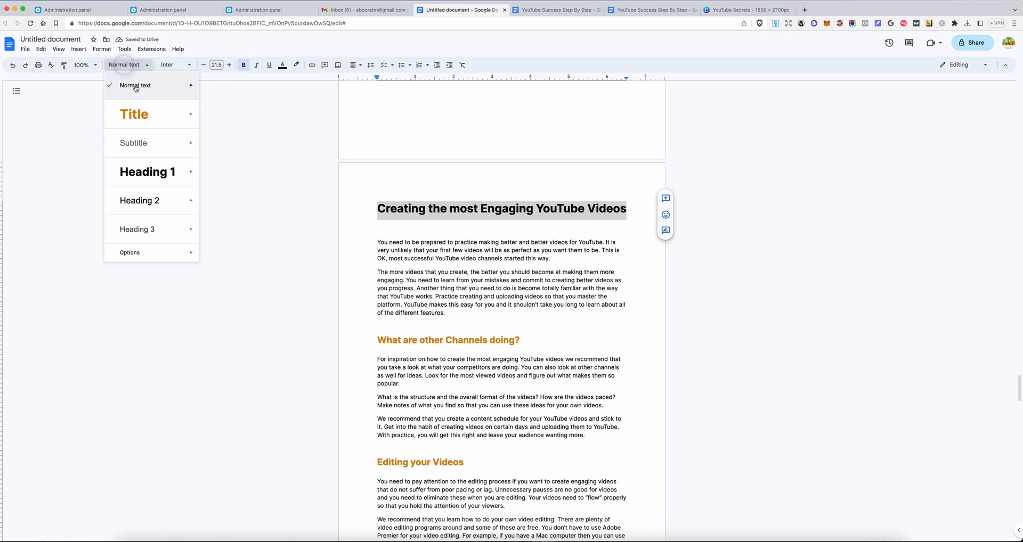
click(147, 172)
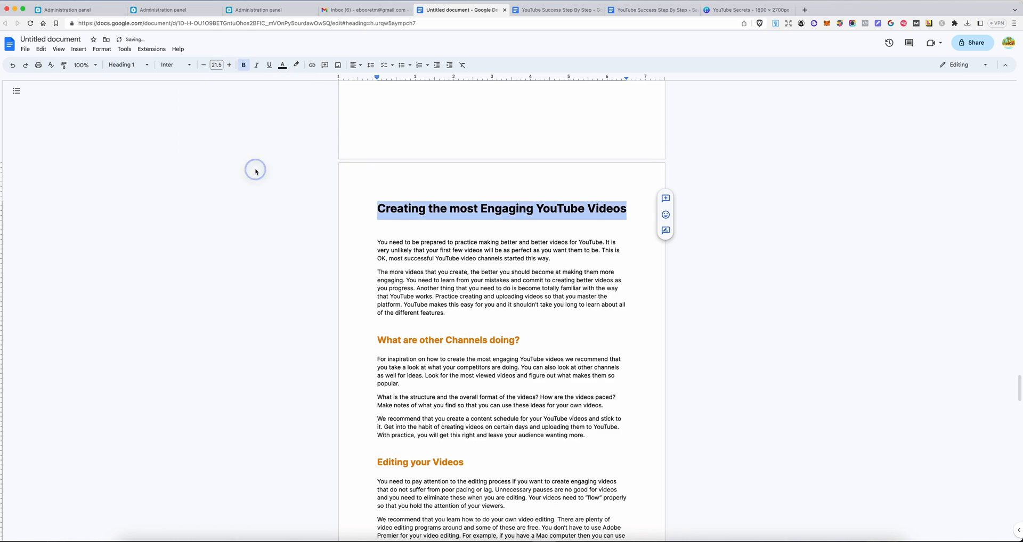
Make Grow Your YouTube Channel Subscriber Base and Conclusion Heading 1 titles.
scroll(down, 3)
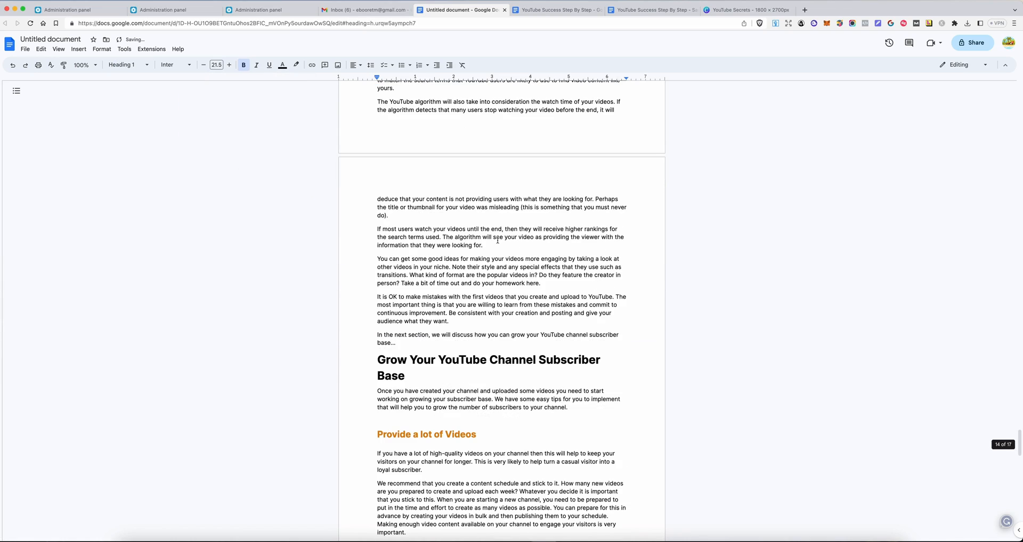
scroll(down, 3)
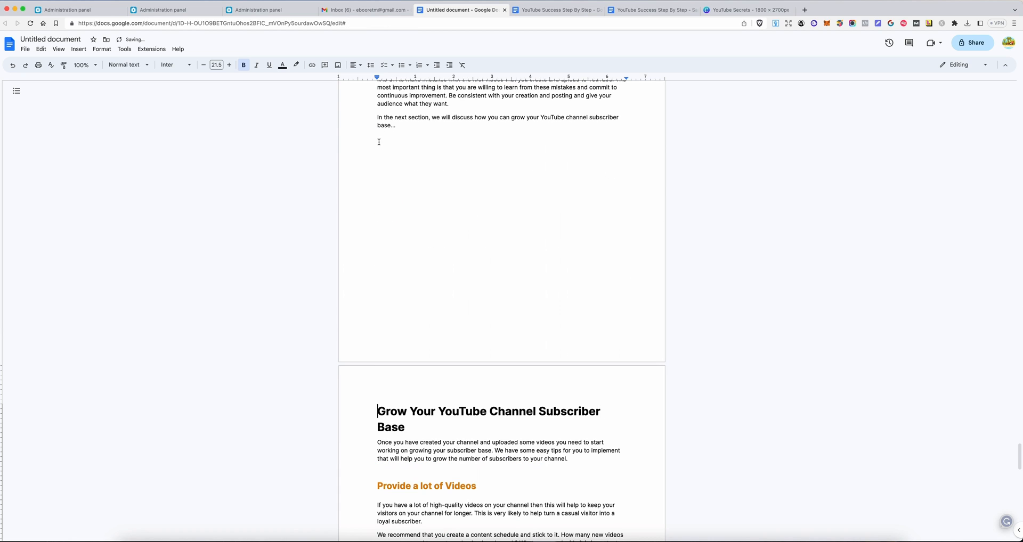
scroll(down, 3)
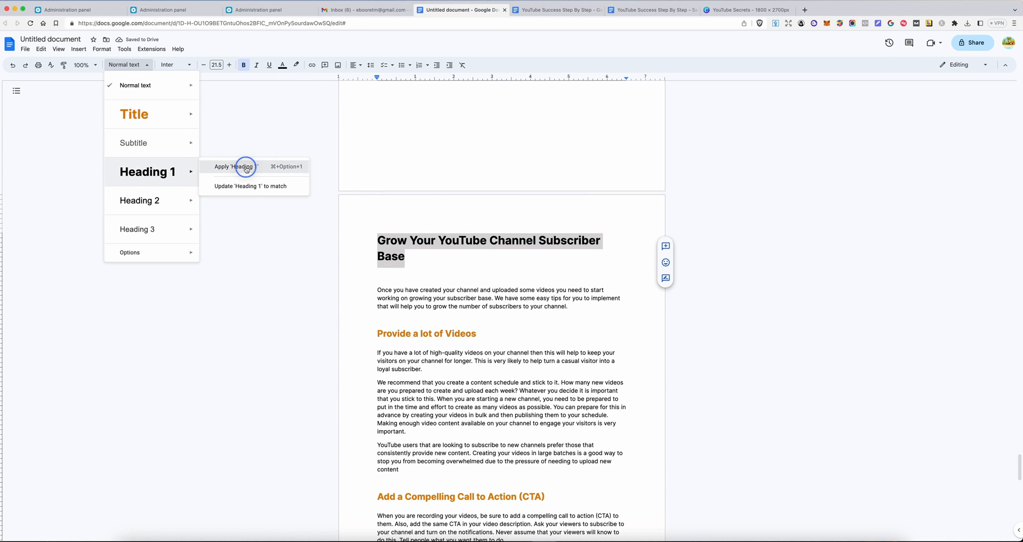
click(234, 166)
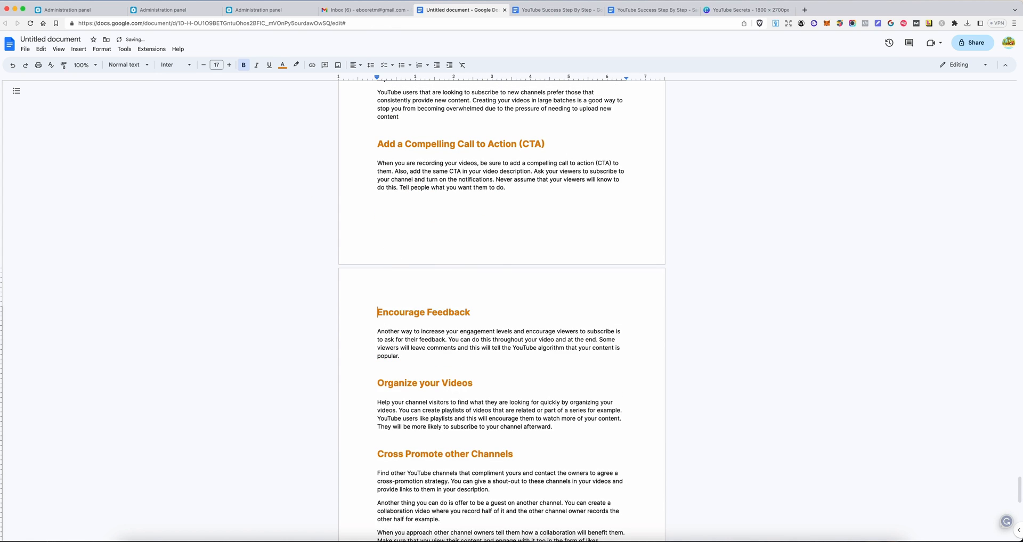
scroll(down, 3)
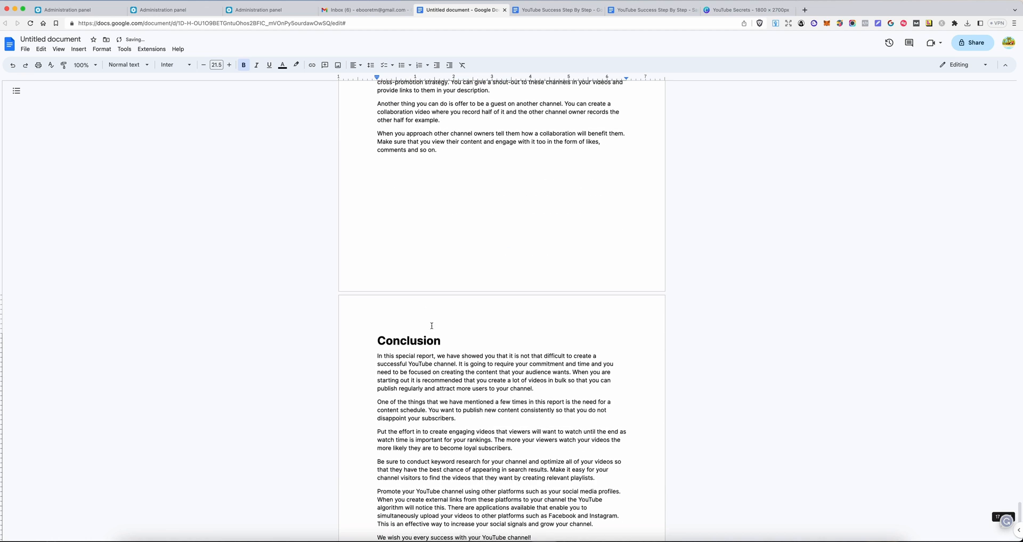
click(125, 65)
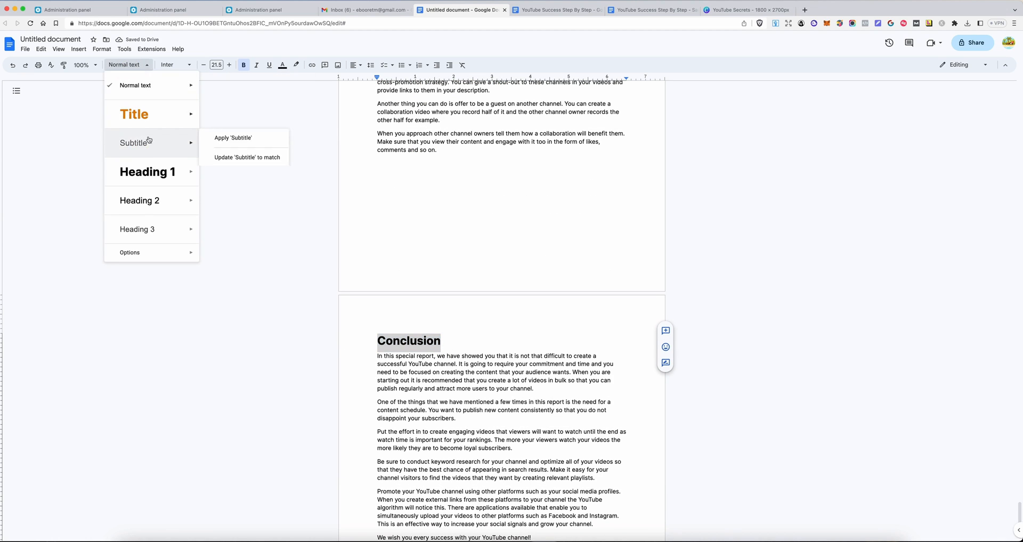
click(148, 172)
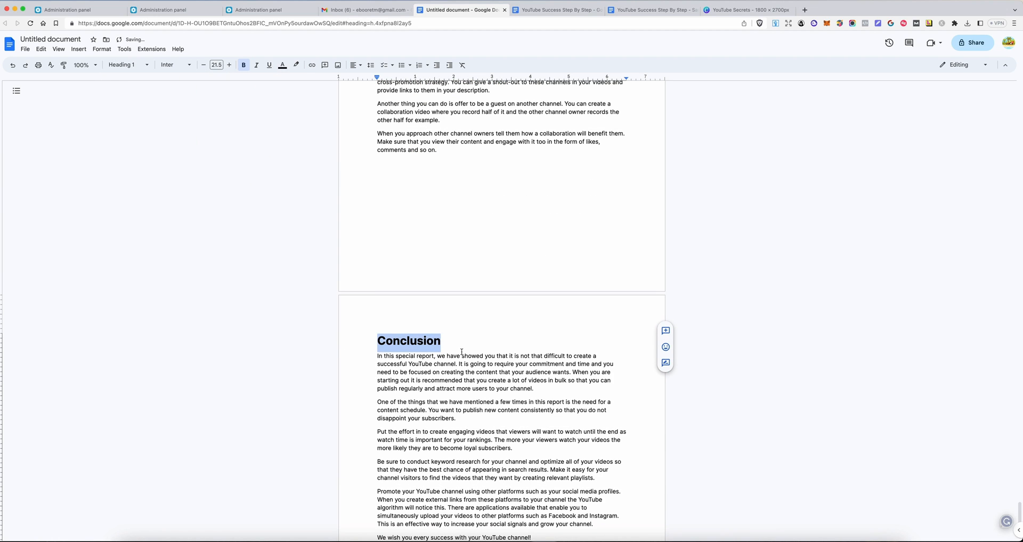
scroll(down, 3)
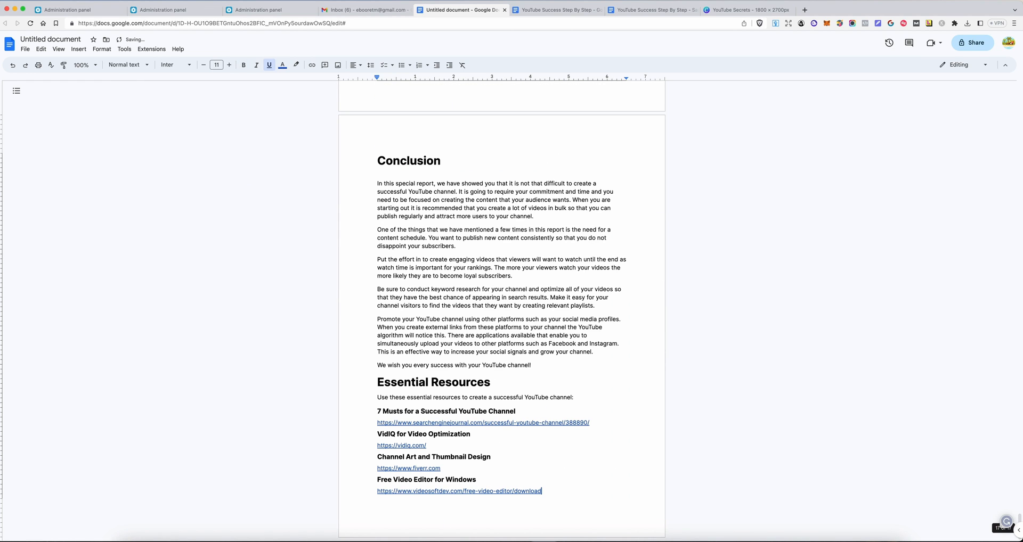
Scroll back to the Table of Contents page and pick the Introduction entry.
scroll(up, 3)
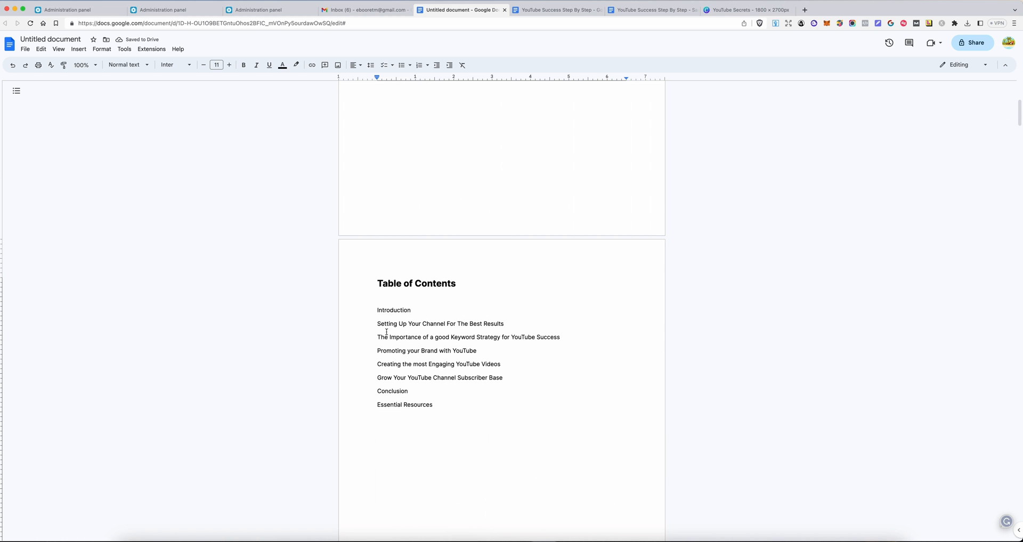
scroll(down, 3)
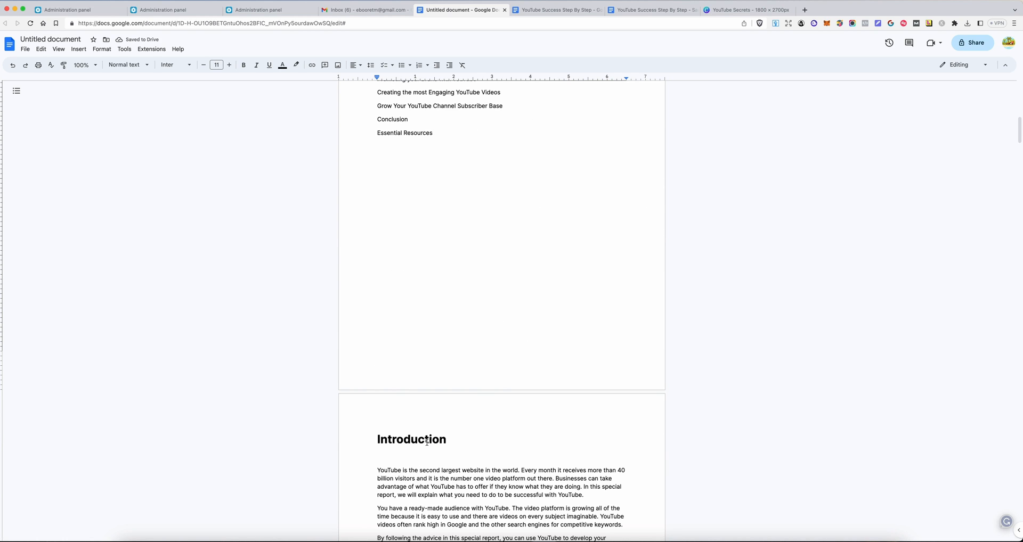
scroll(down, 3)
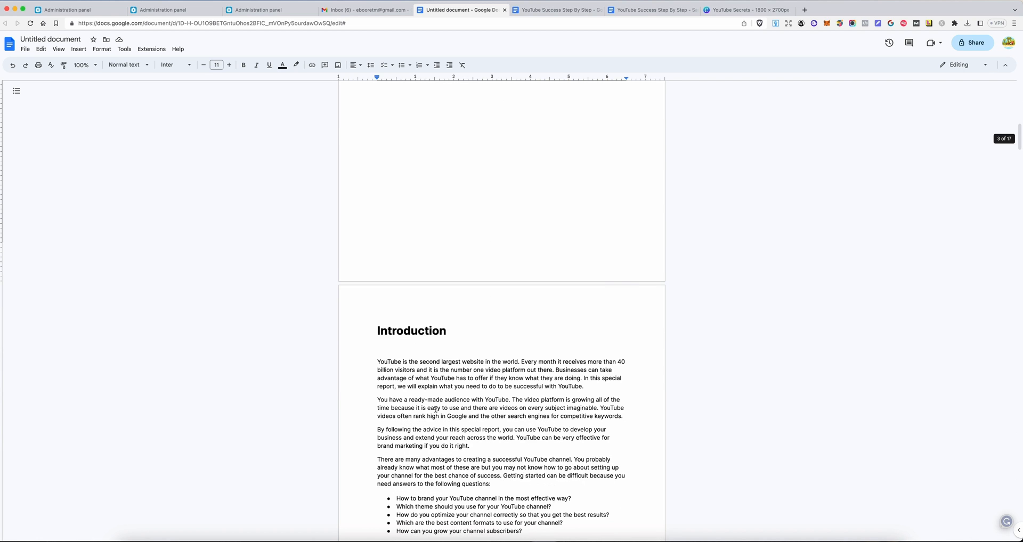
scroll(up, 3)
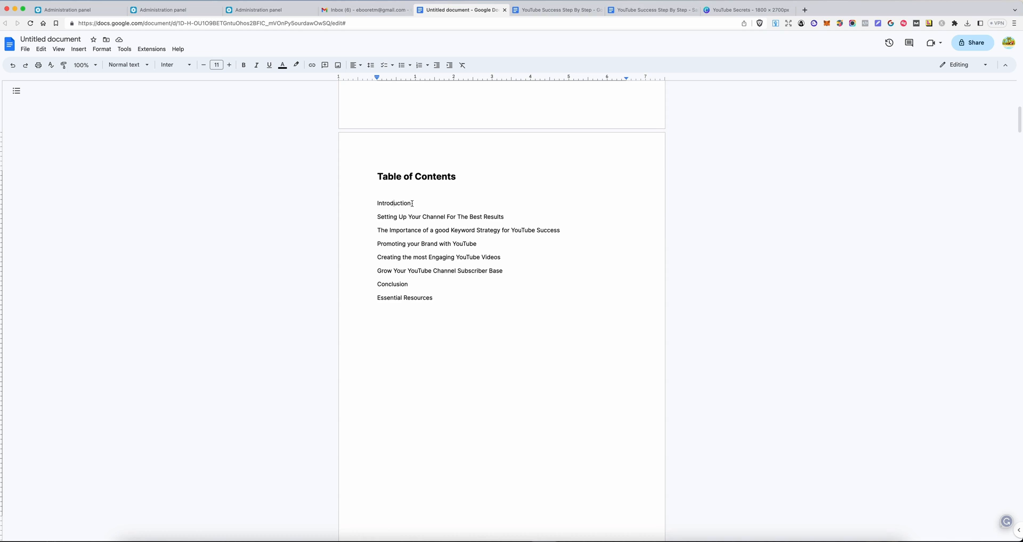
click(78, 49)
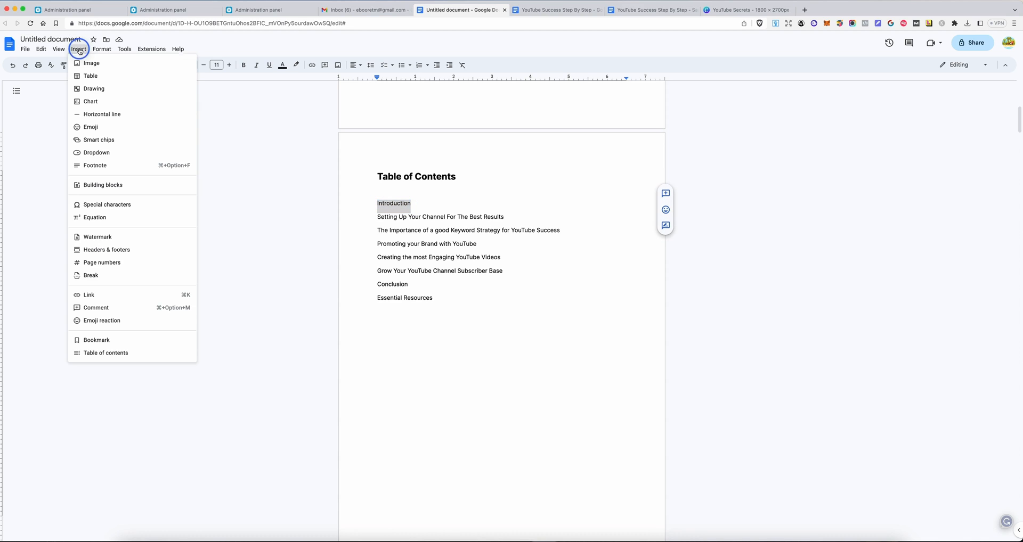
mouse_move(130, 299)
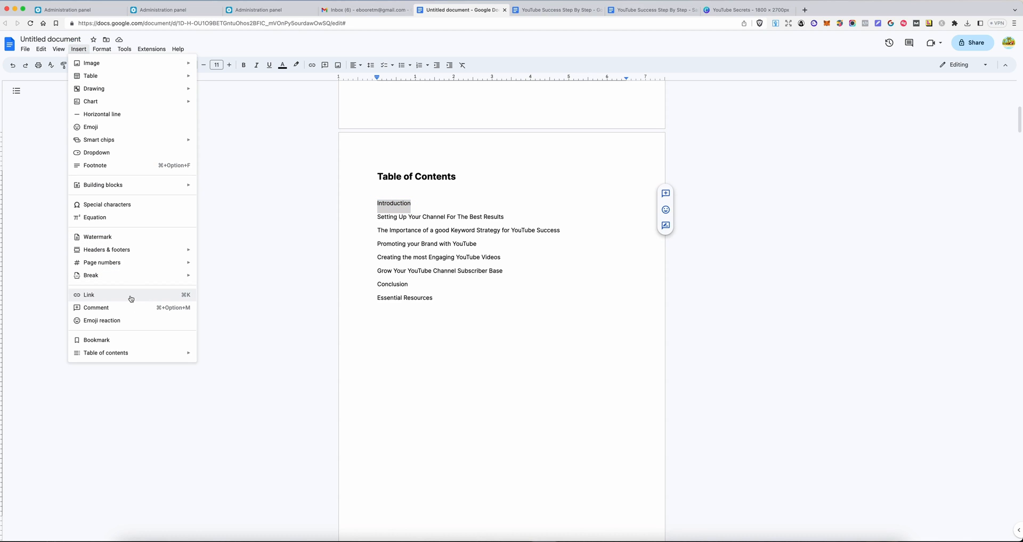
Link the Introduction contents entry to the Introduction heading via Headings and bookmarks.
click(88, 294)
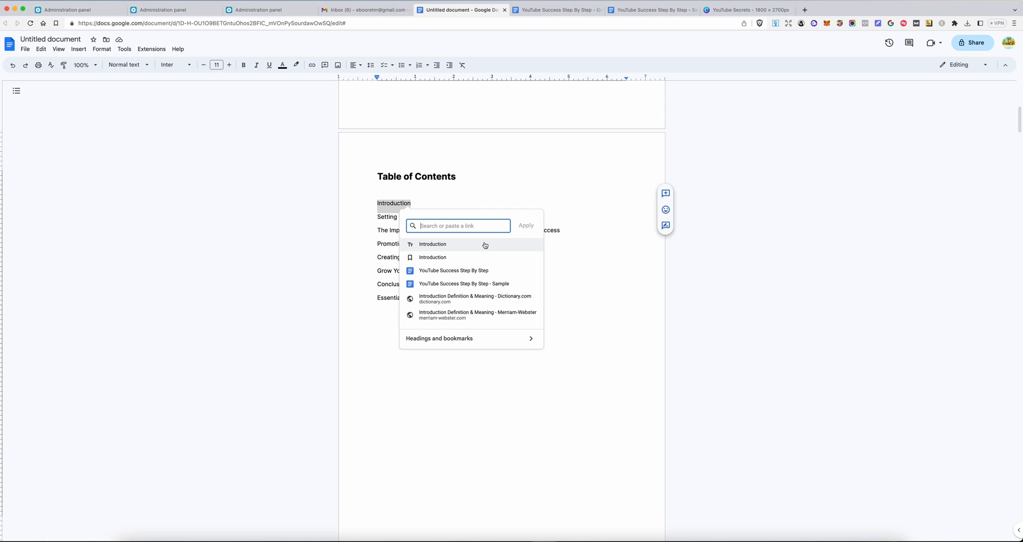
mouse_move(501, 339)
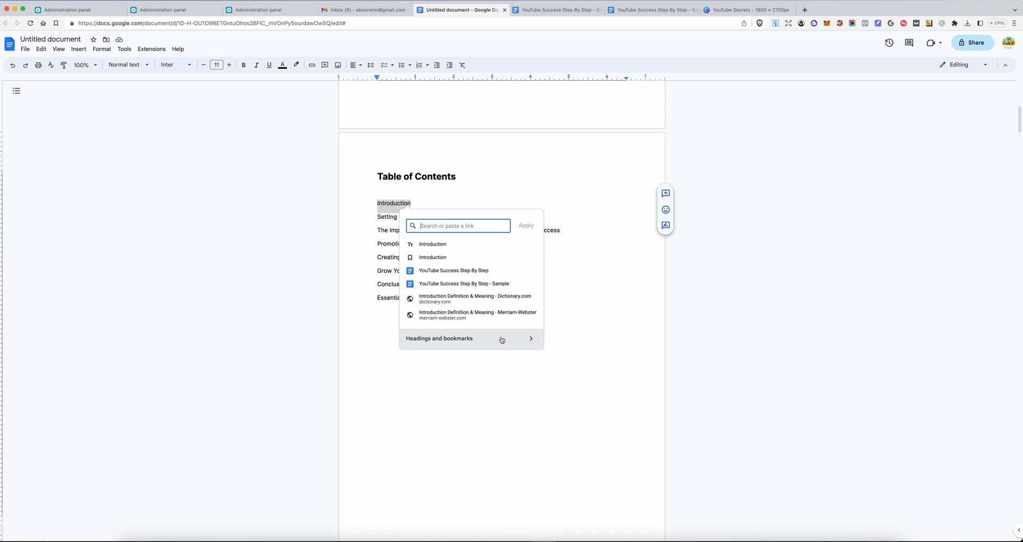
mouse_move(528, 340)
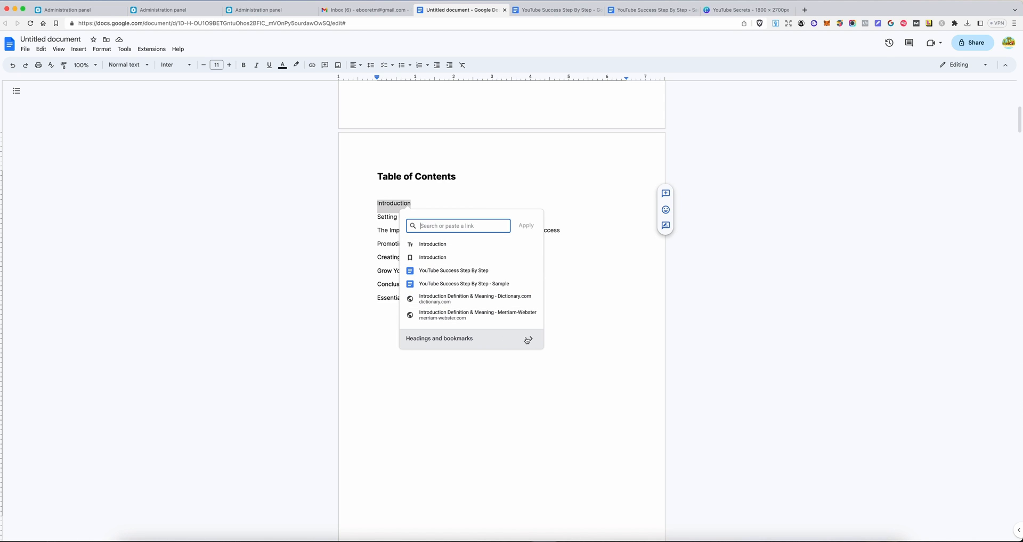
click(439, 338)
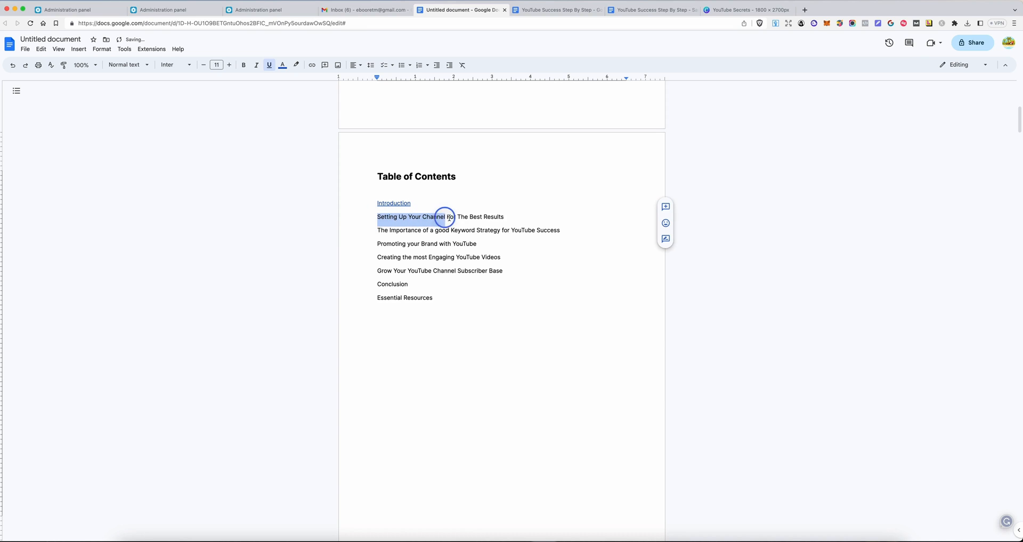
click(77, 49)
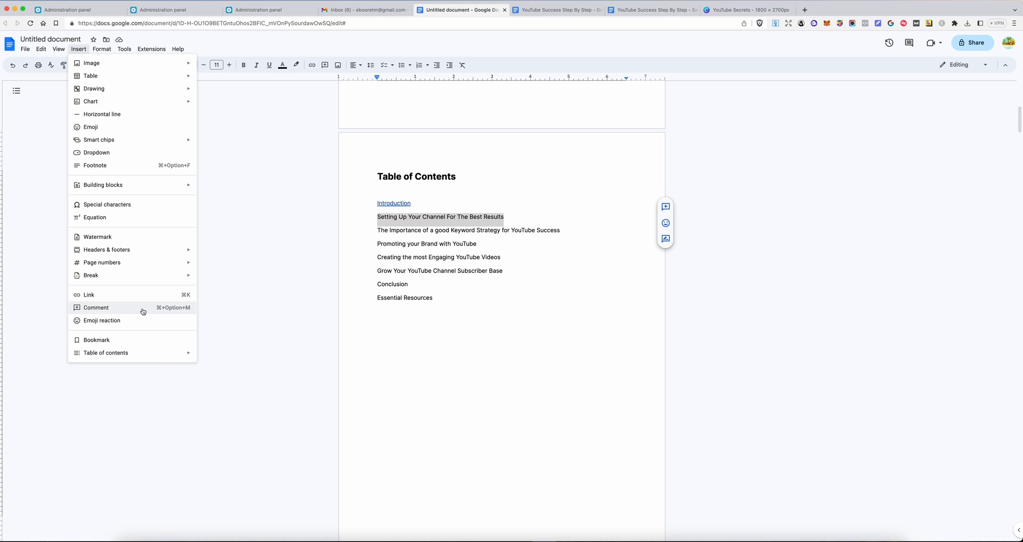
Link the Setting Up Your Channel, keyword strategy and Promoting entries to their matching headings.
click(90, 294)
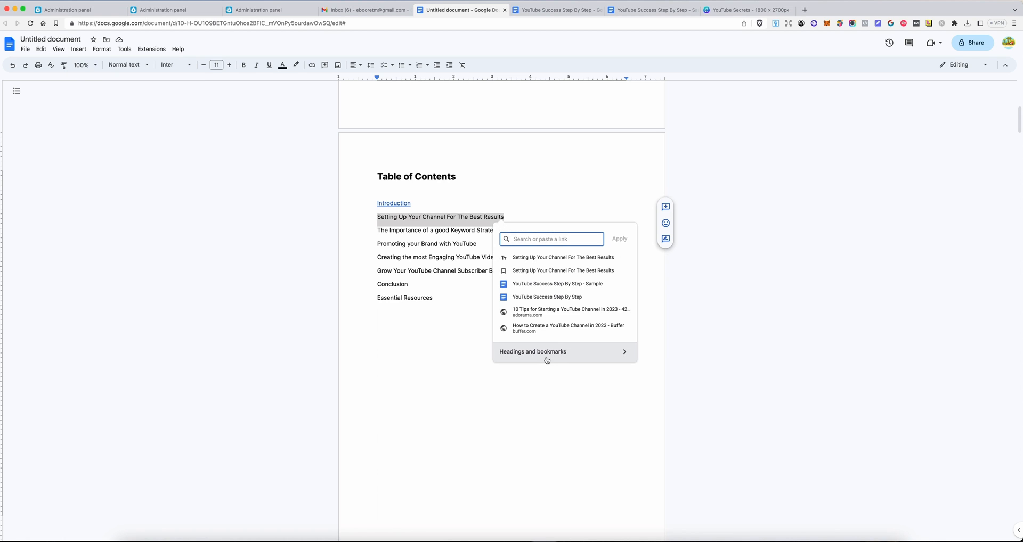
click(532, 352)
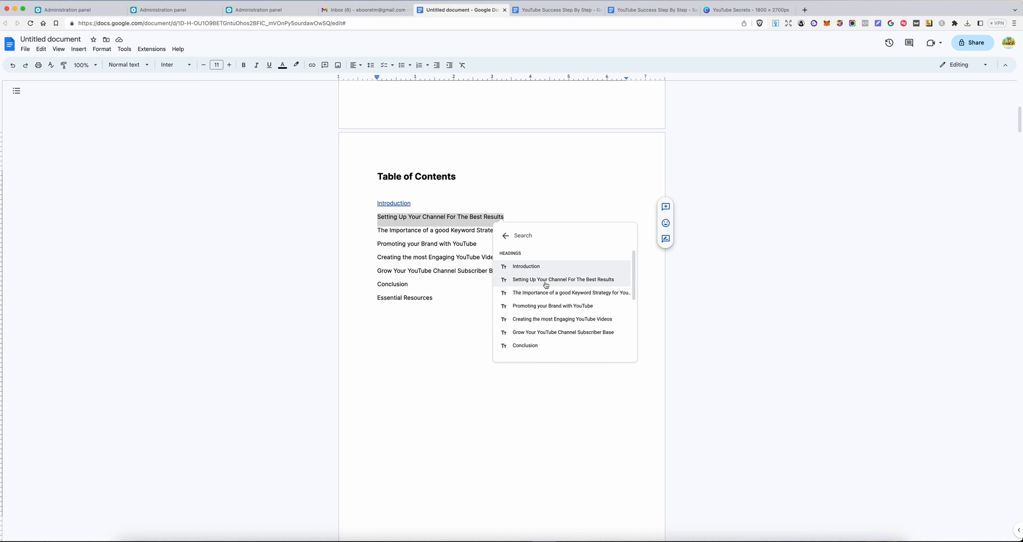
click(562, 280)
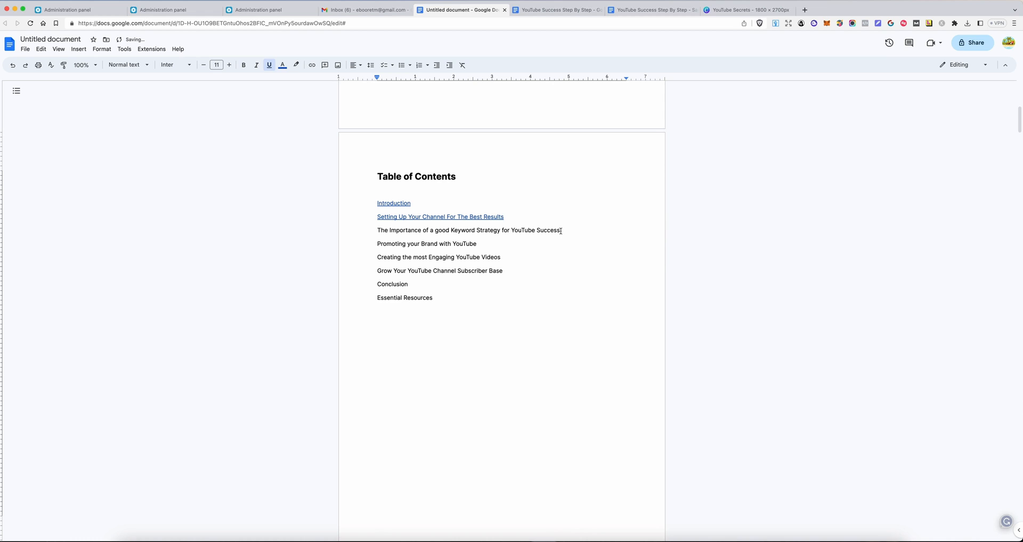
triple_click(468, 230)
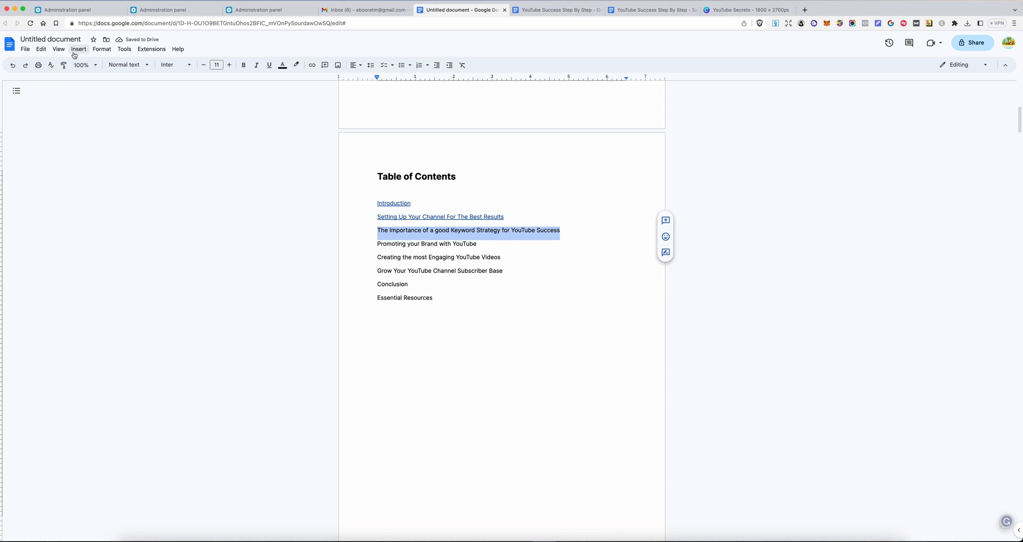
click(311, 65)
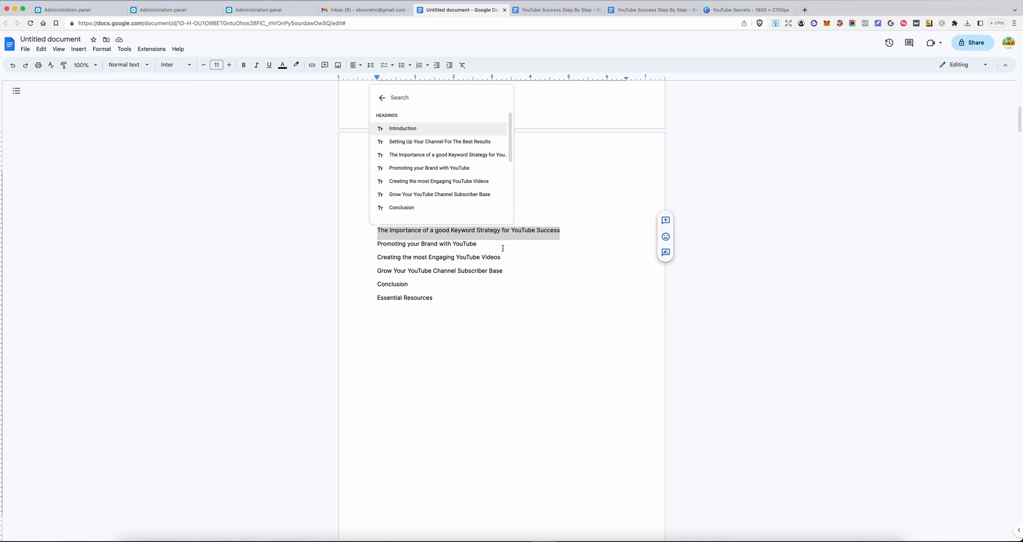
mouse_move(448, 155)
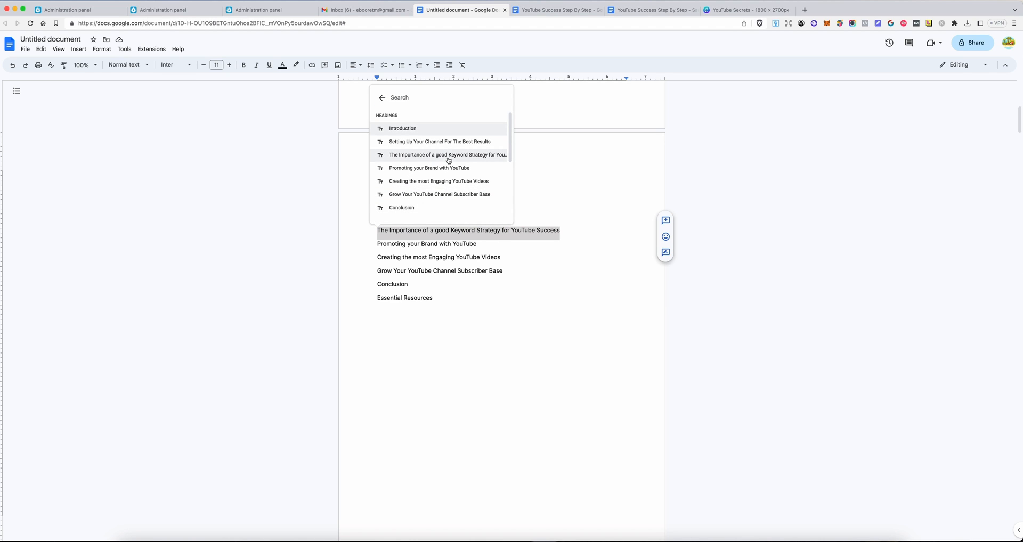
click(77, 49)
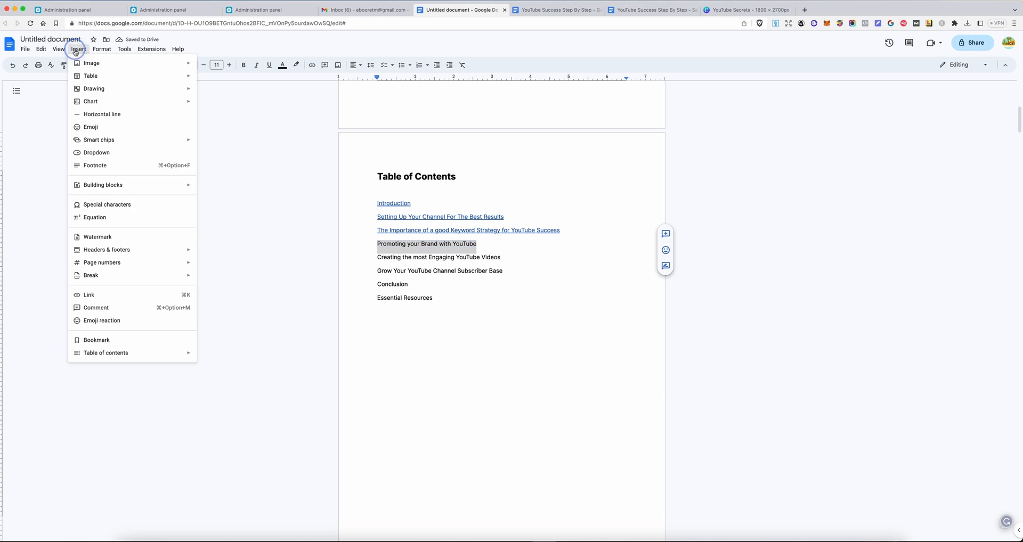
click(88, 294)
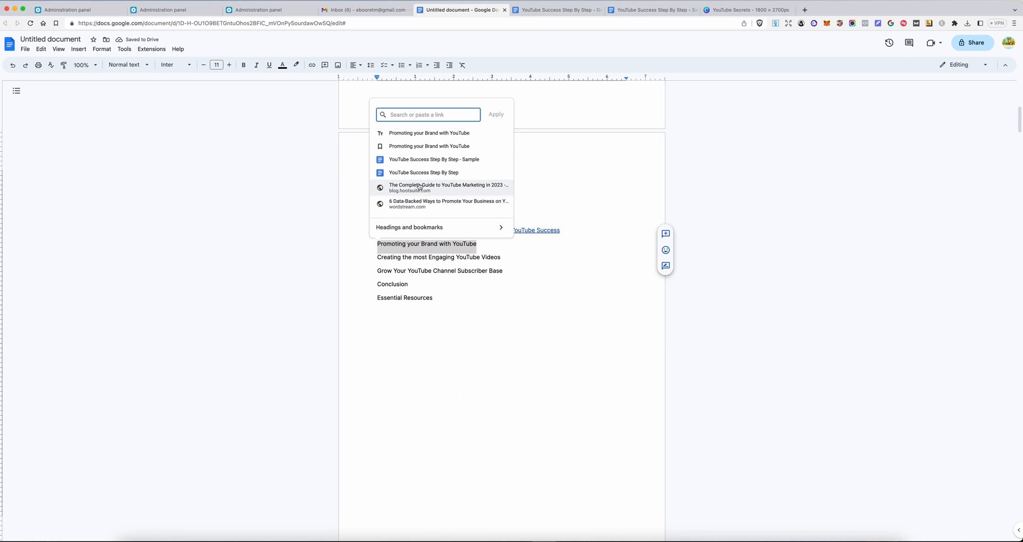
click(440, 227)
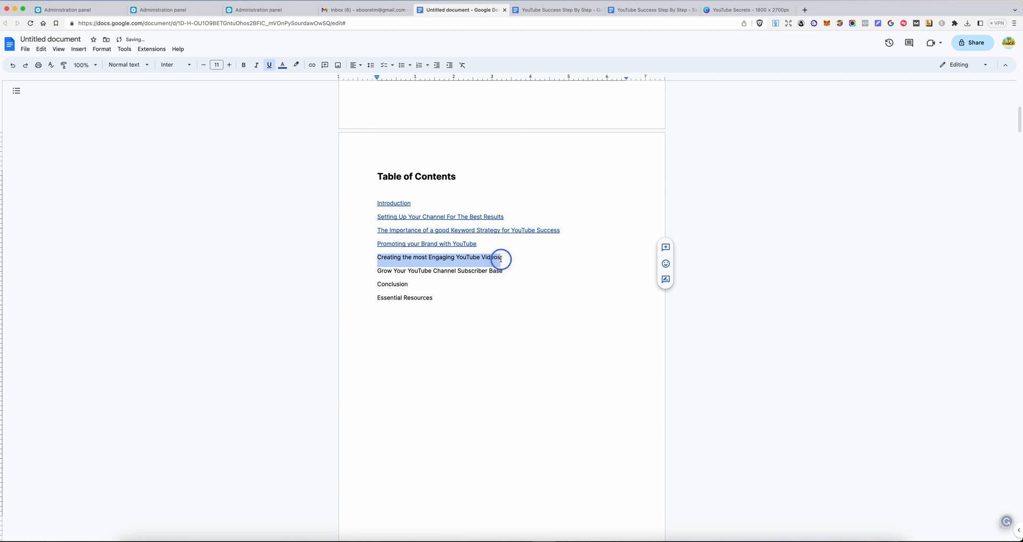
Link the Creating and Grow Your YouTube Channel entries to their headings and select Conclusion.
click(78, 49)
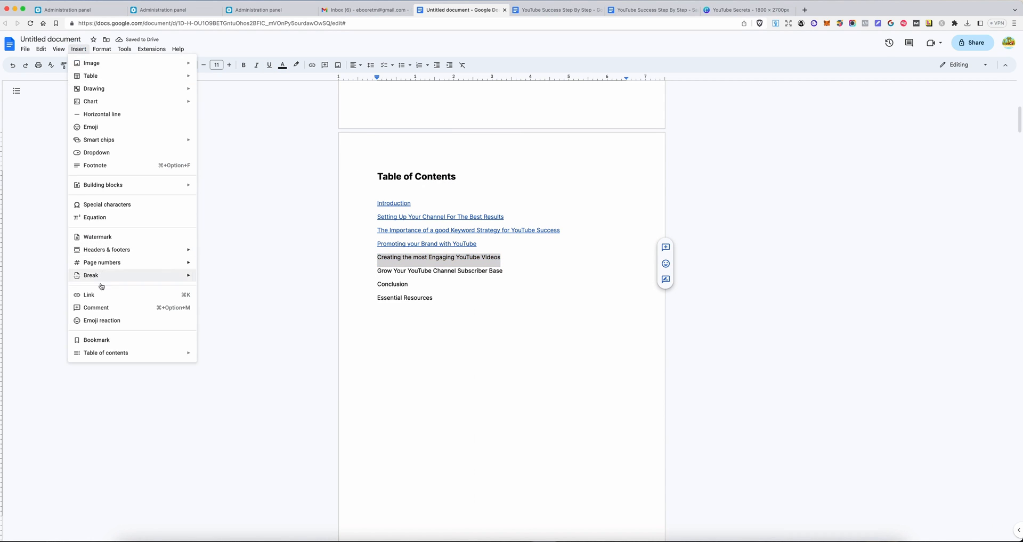
click(89, 294)
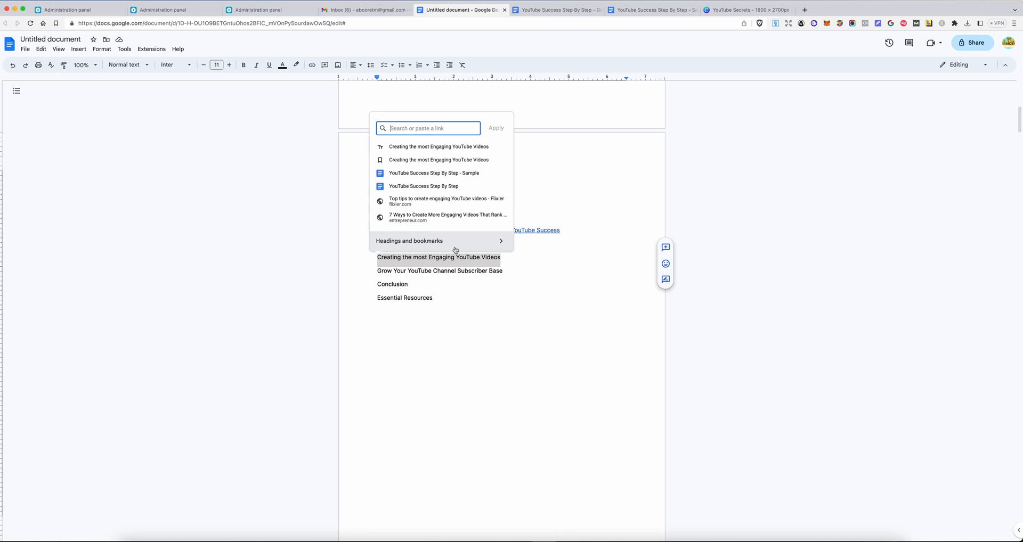
click(409, 241)
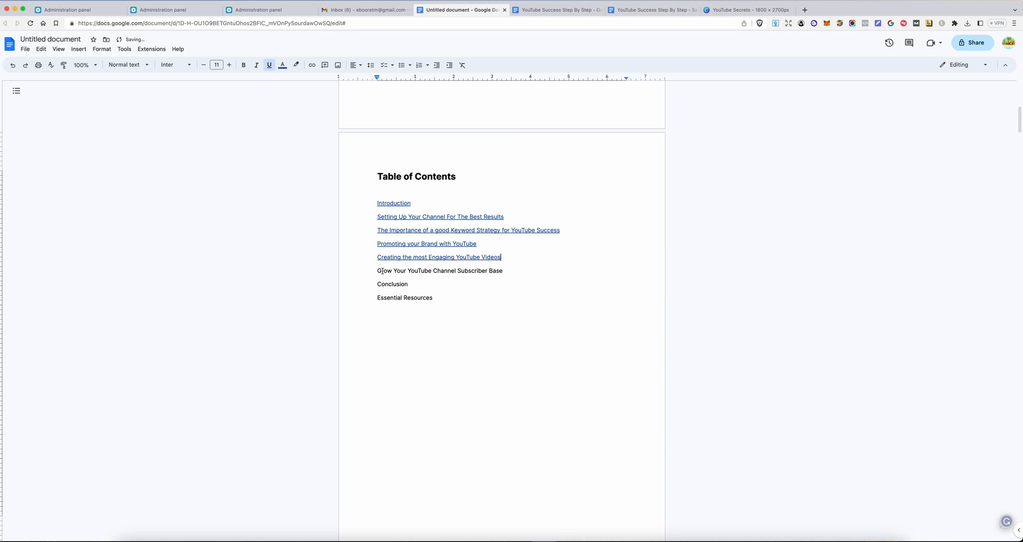
triple_click(439, 270)
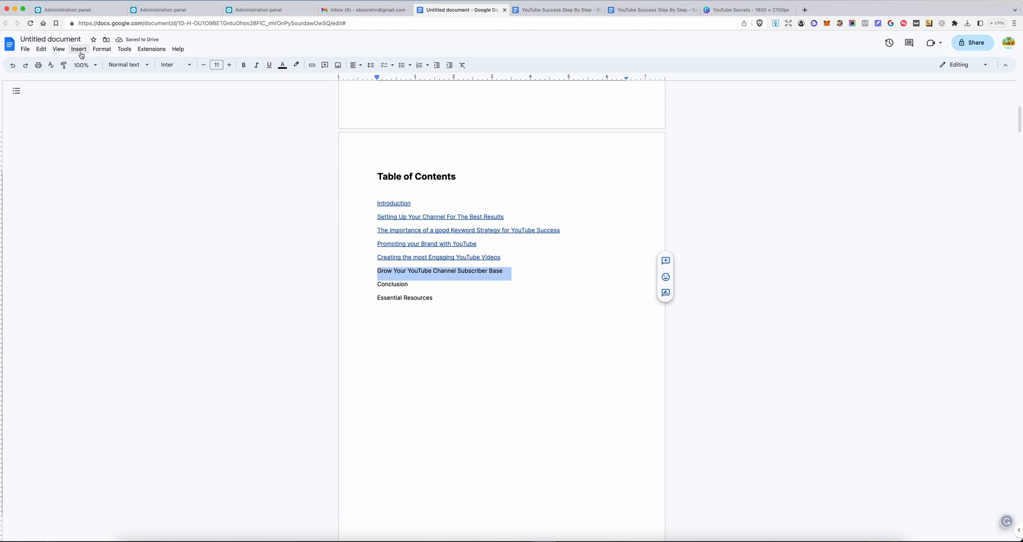
click(311, 65)
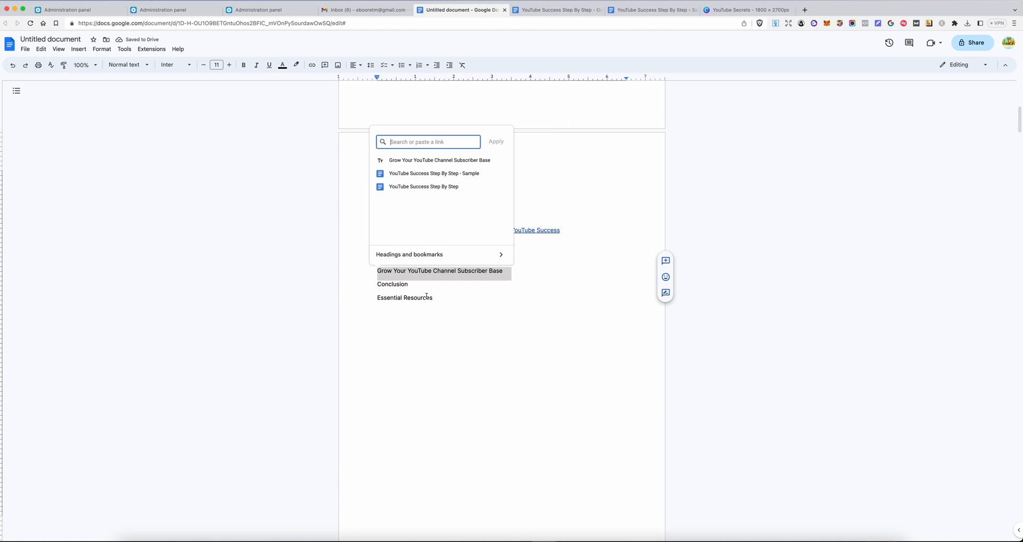
click(410, 254)
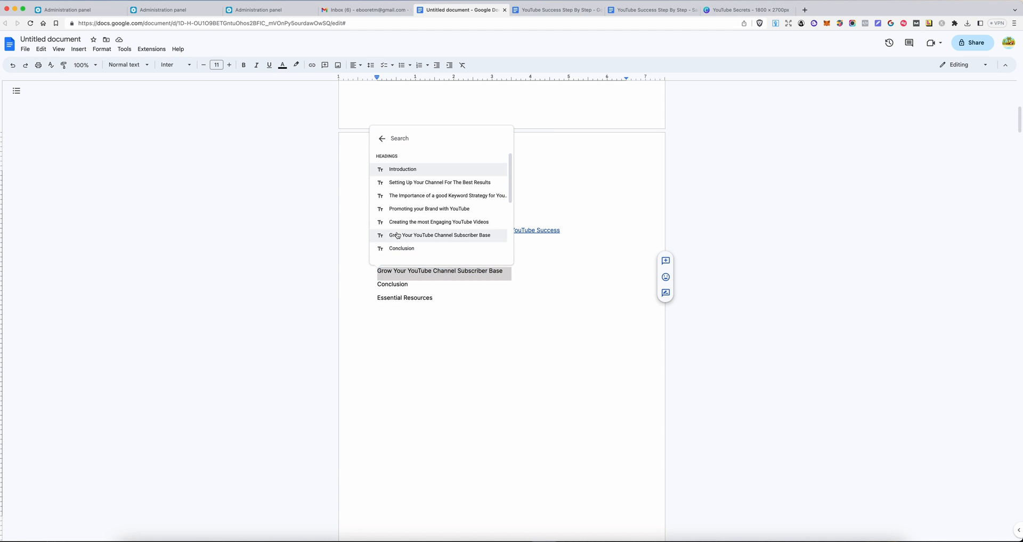
mouse_move(425, 238)
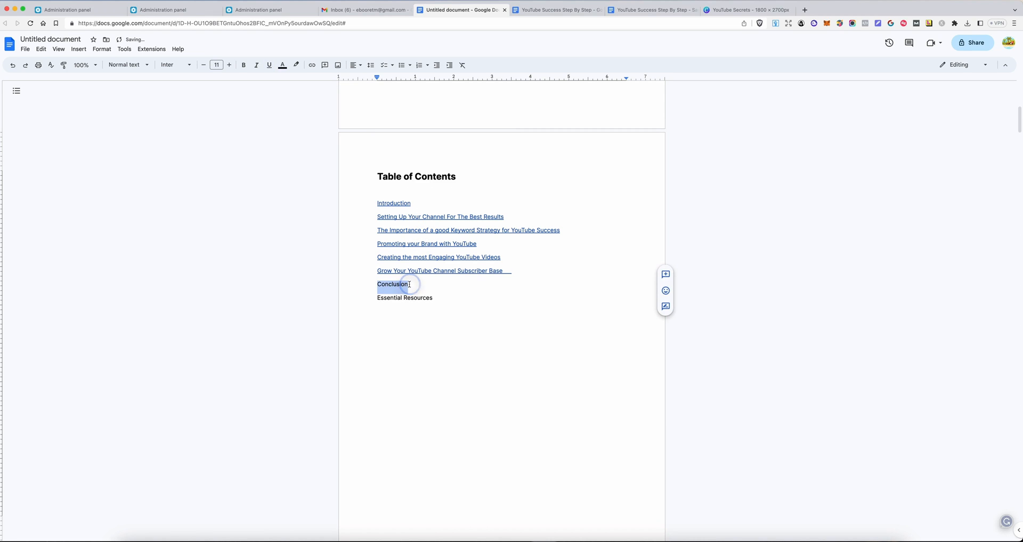
click(78, 50)
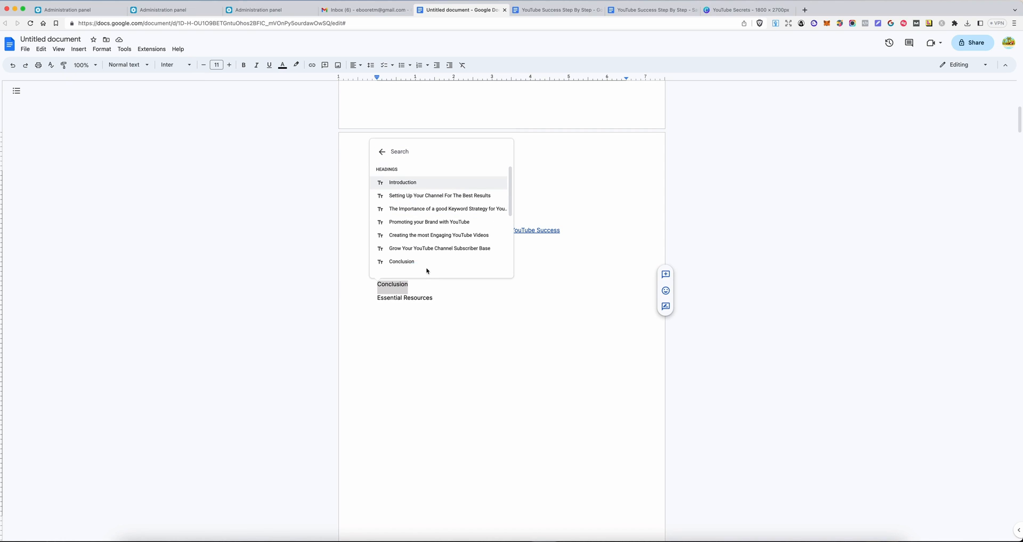
mouse_move(434, 248)
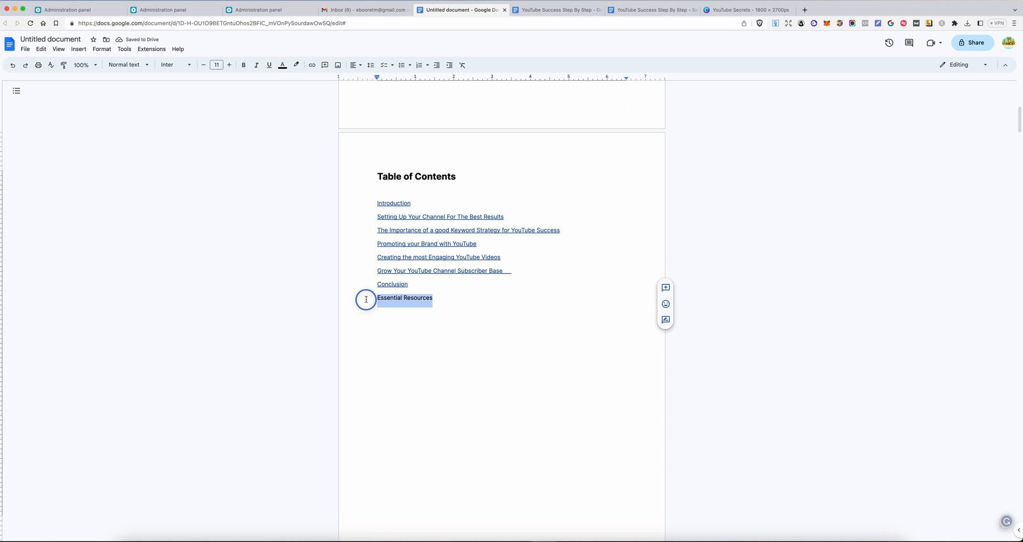
Scroll down to the Essential Resources section in the manuscript body.
scroll(down, 3)
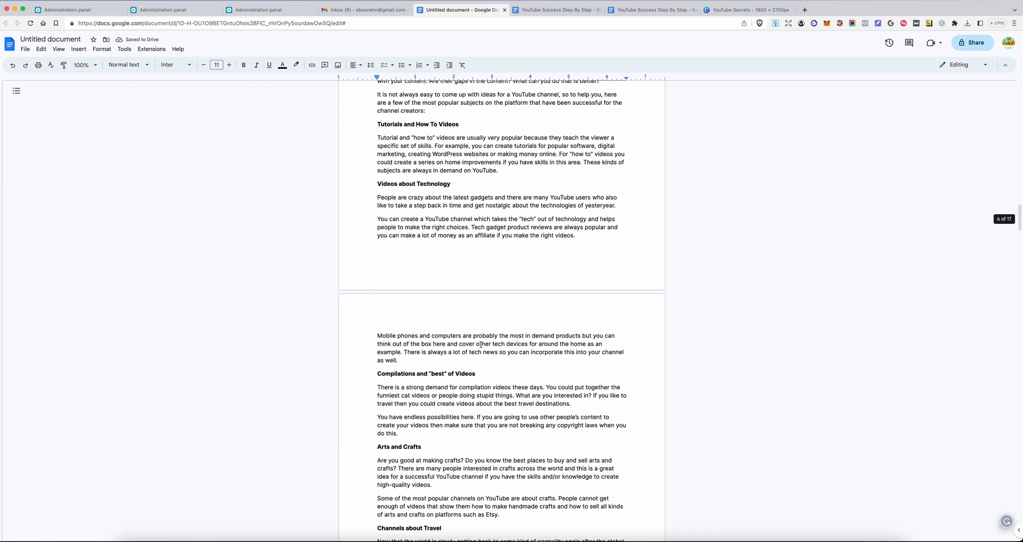
scroll(down, 3)
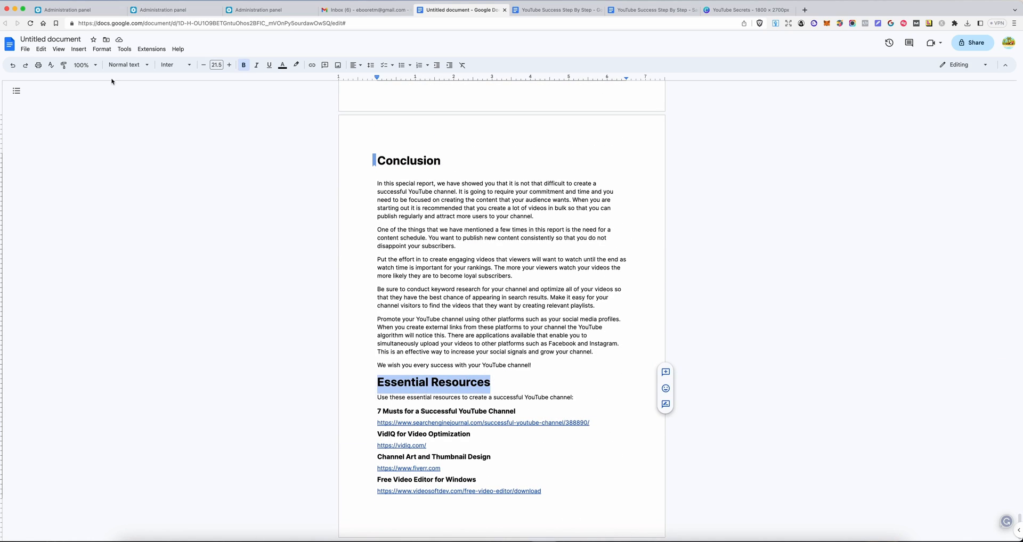
Give the Essential Resources title the Heading 1 style.
click(124, 65)
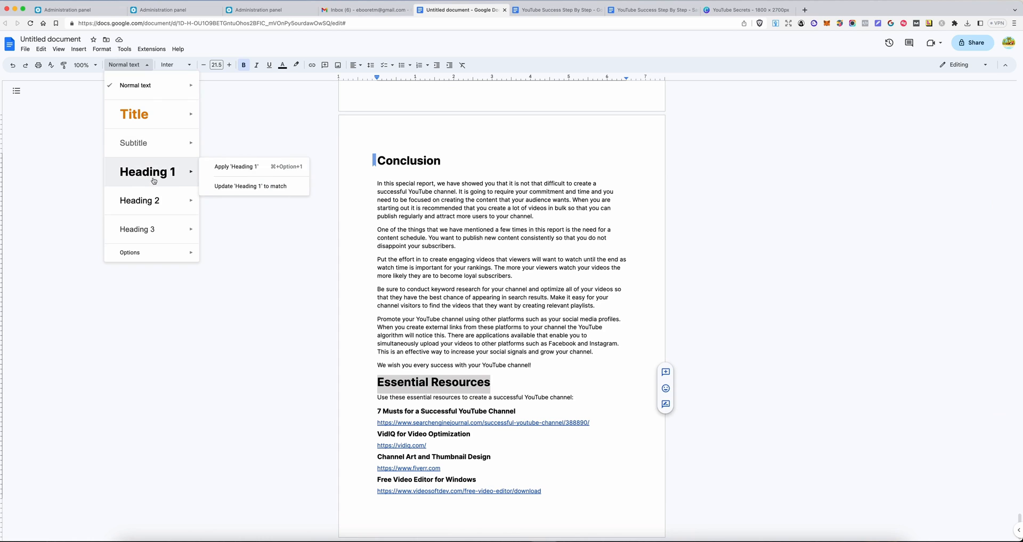
click(236, 166)
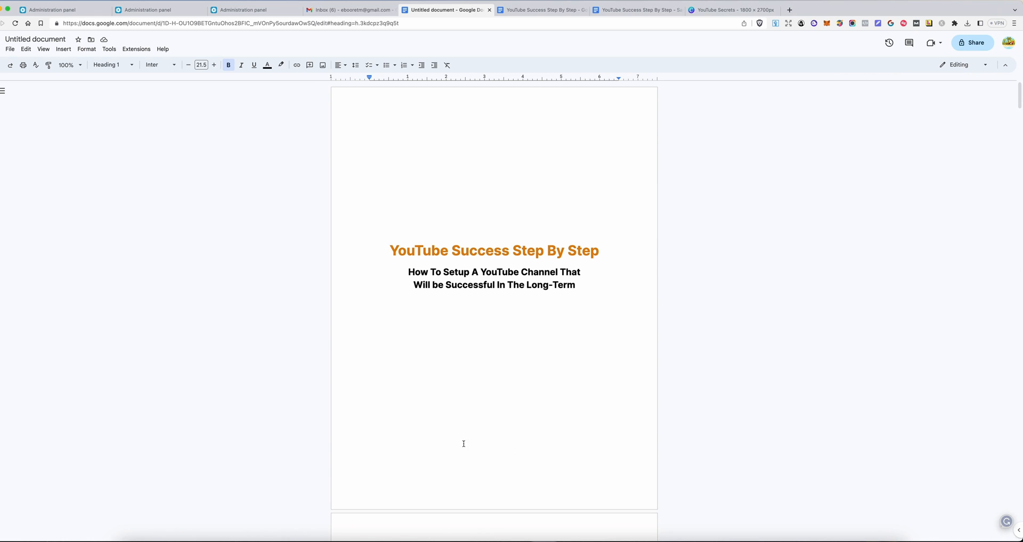
Link the 'Essential Resources' contents entry to the matching Essential Resources heading.
scroll(down, 3)
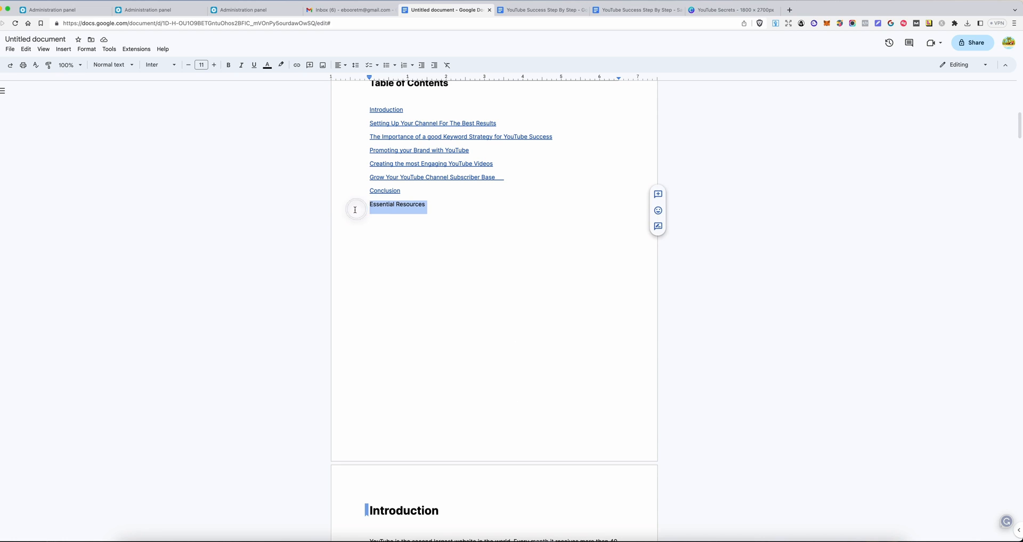
click(62, 49)
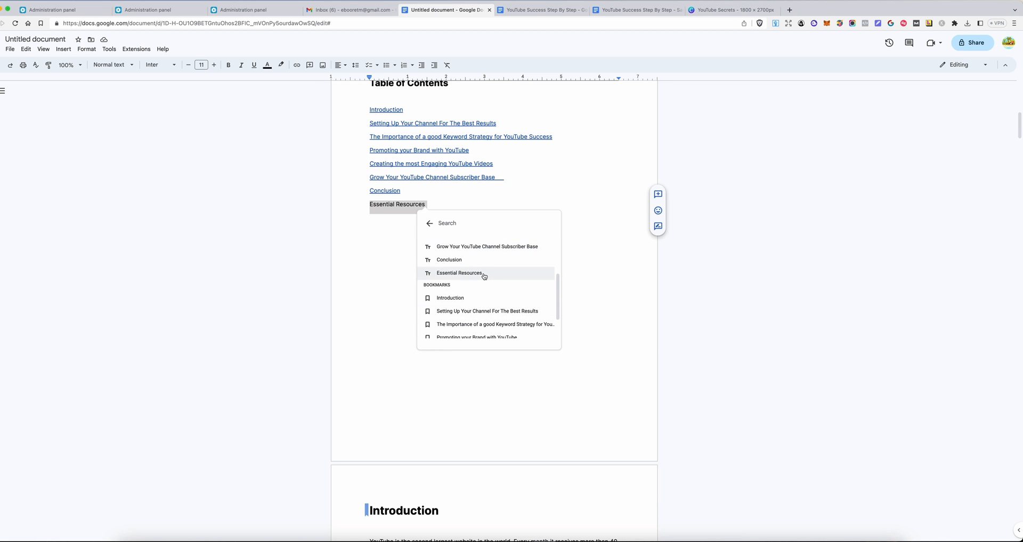
mouse_move(485, 278)
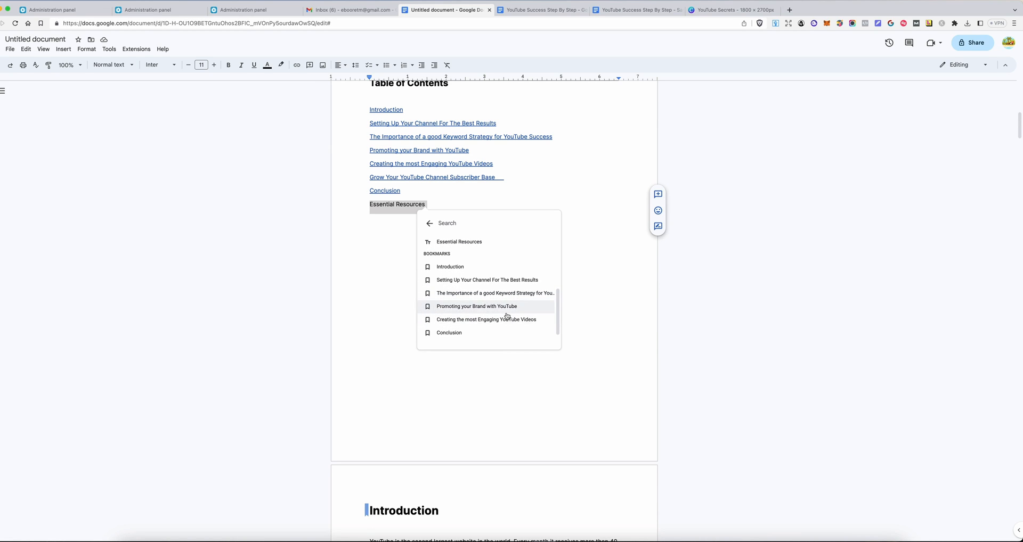
mouse_move(494, 242)
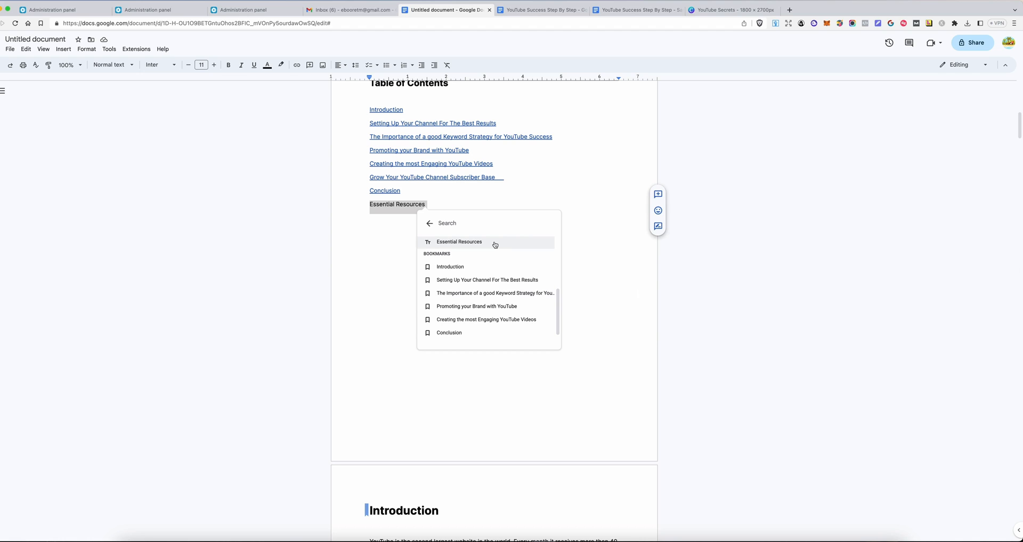
click(459, 242)
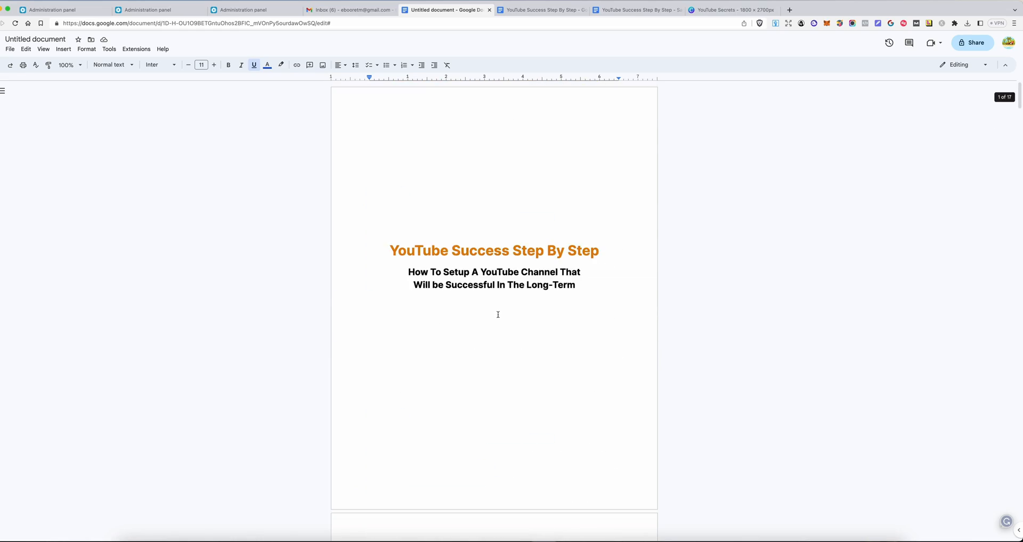
Rename the untitled document to 'YouTube Success Step-By-Step'.
scroll(down, 3)
text(YouTube Success Step-By Step)
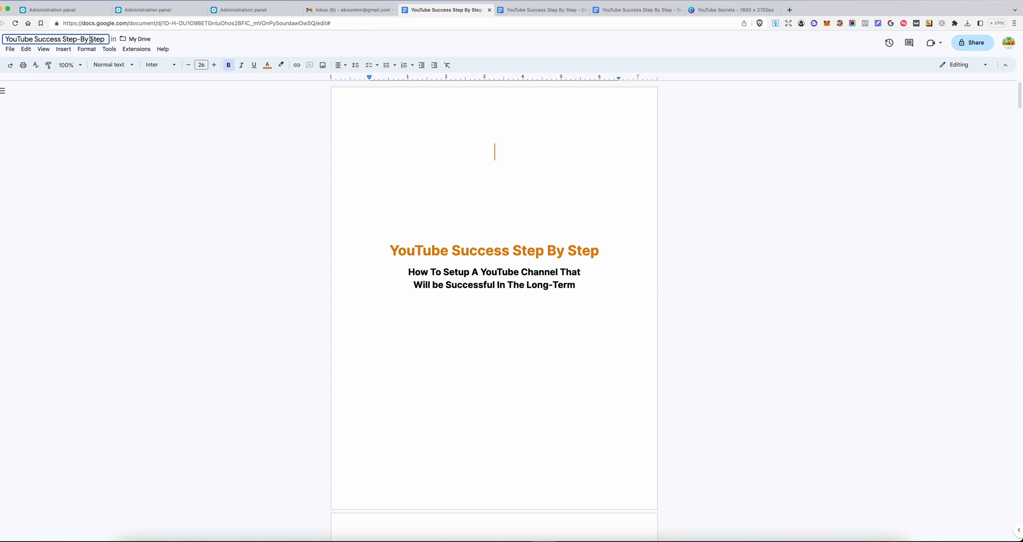
click(10, 49)
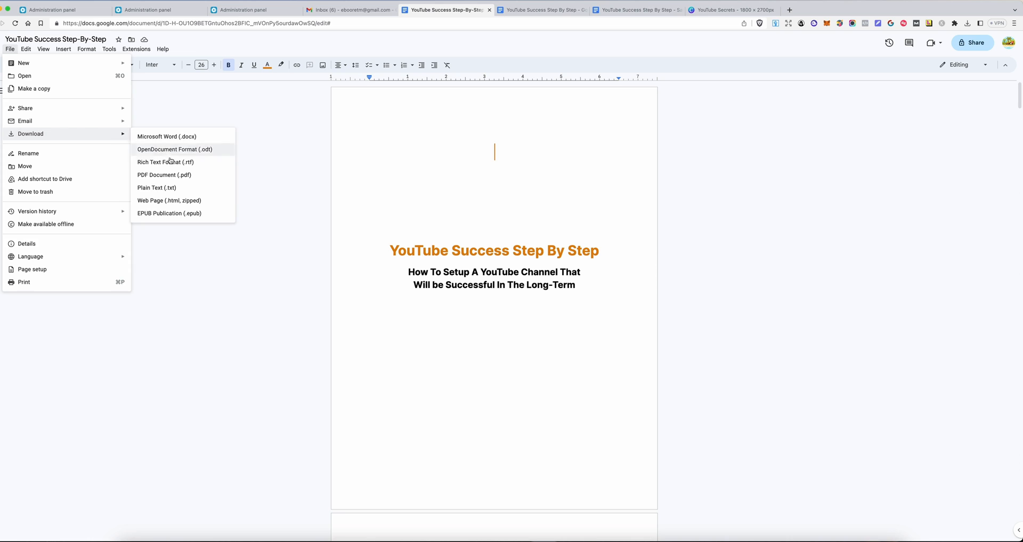
Download the manuscript as an EPUB into Downloads > YouTube Secrets.
click(167, 136)
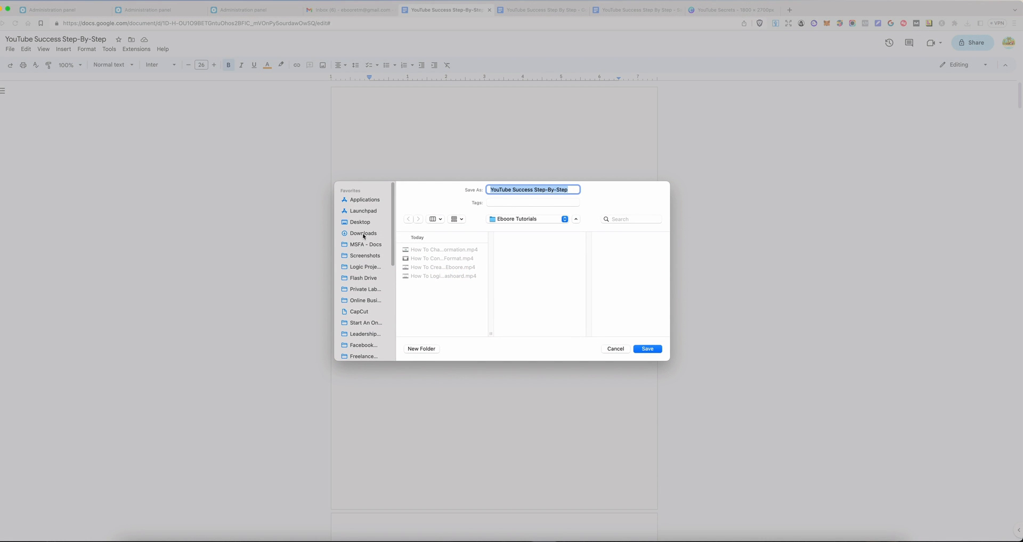
click(362, 233)
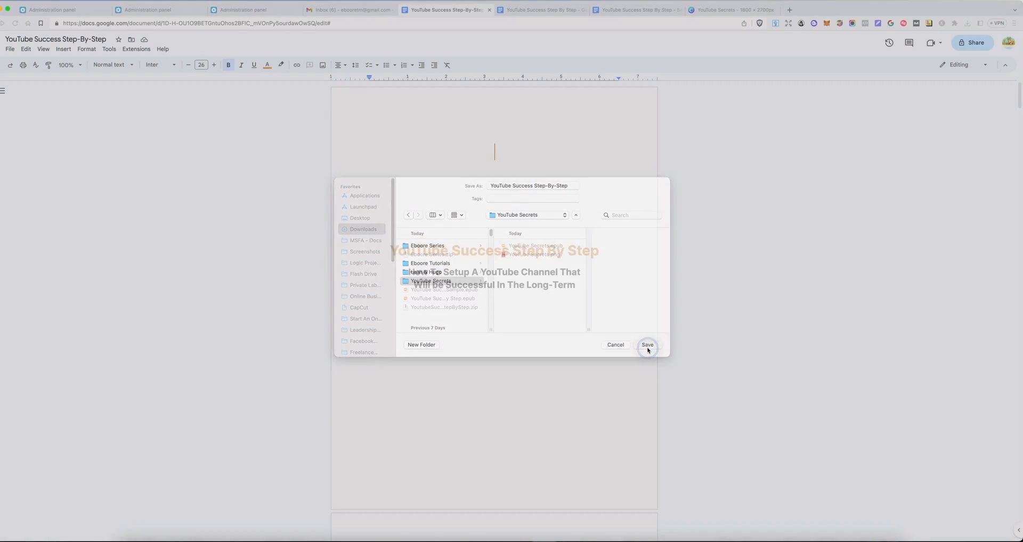
click(647, 345)
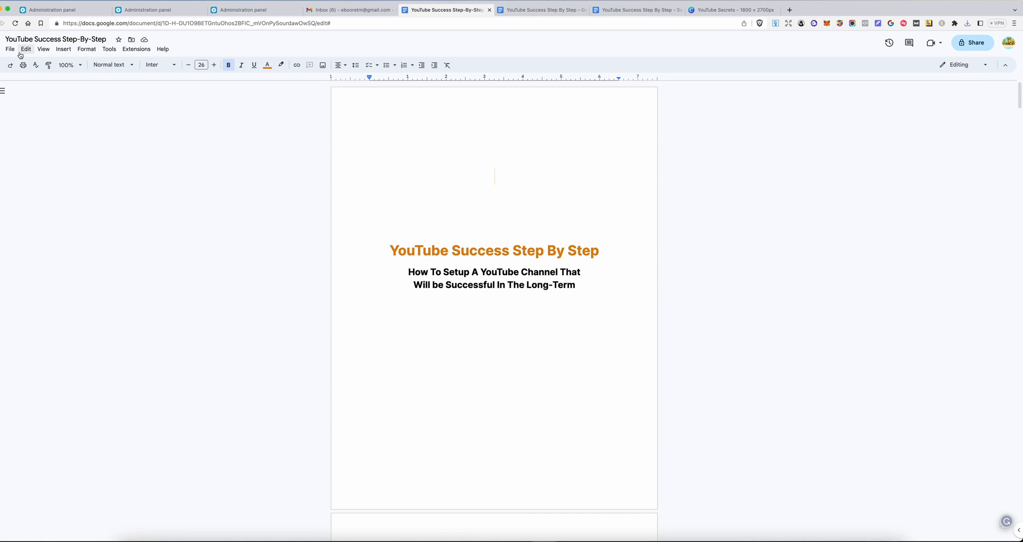
Make a copy of the manuscript named 'YouTube Success Step-By-Step-Sample' and open it.
click(10, 49)
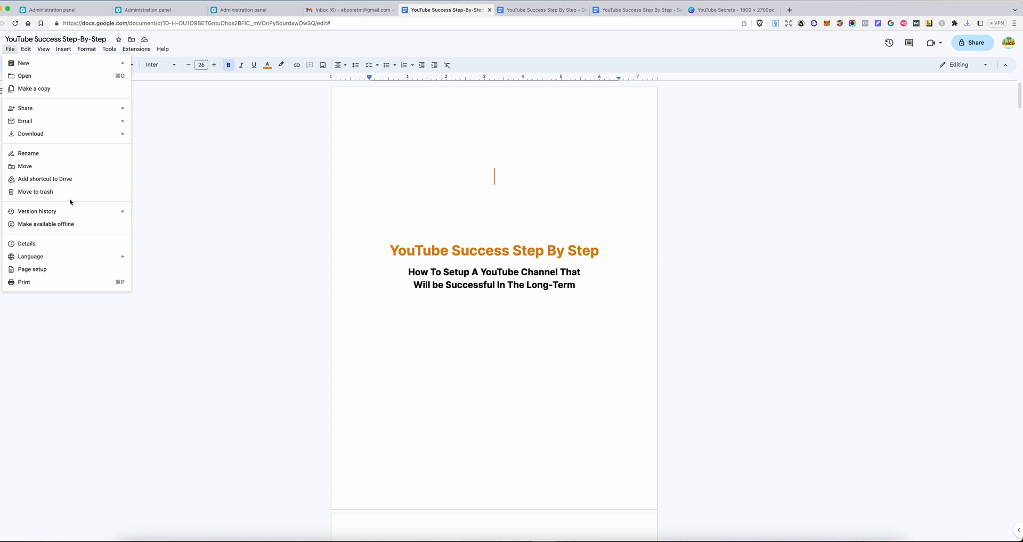
mouse_move(70, 204)
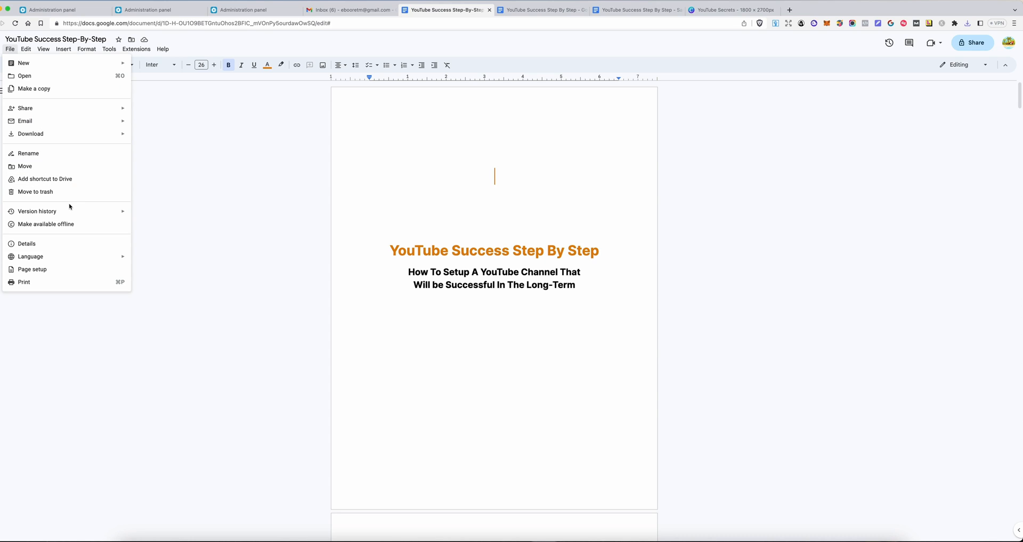
mouse_move(37, 211)
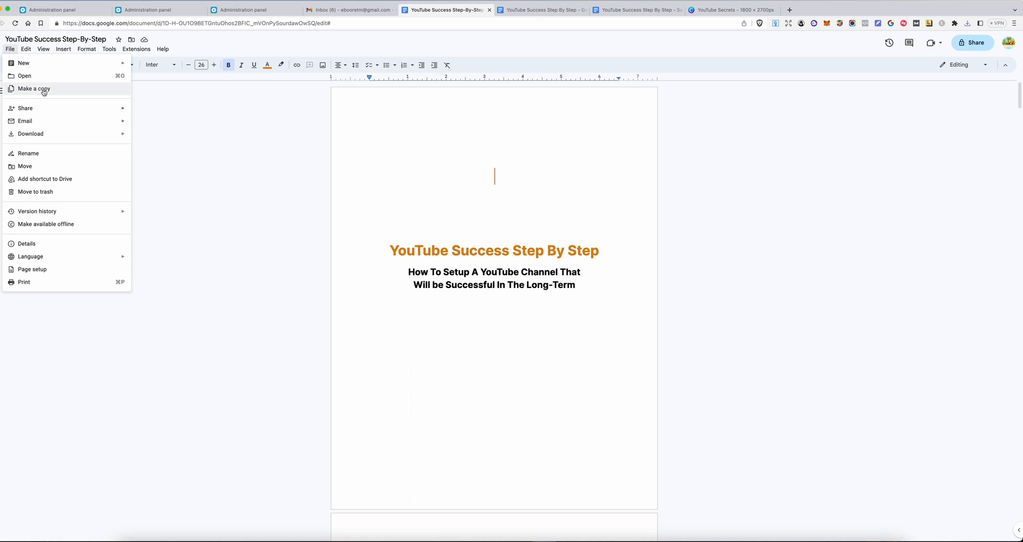
click(33, 89)
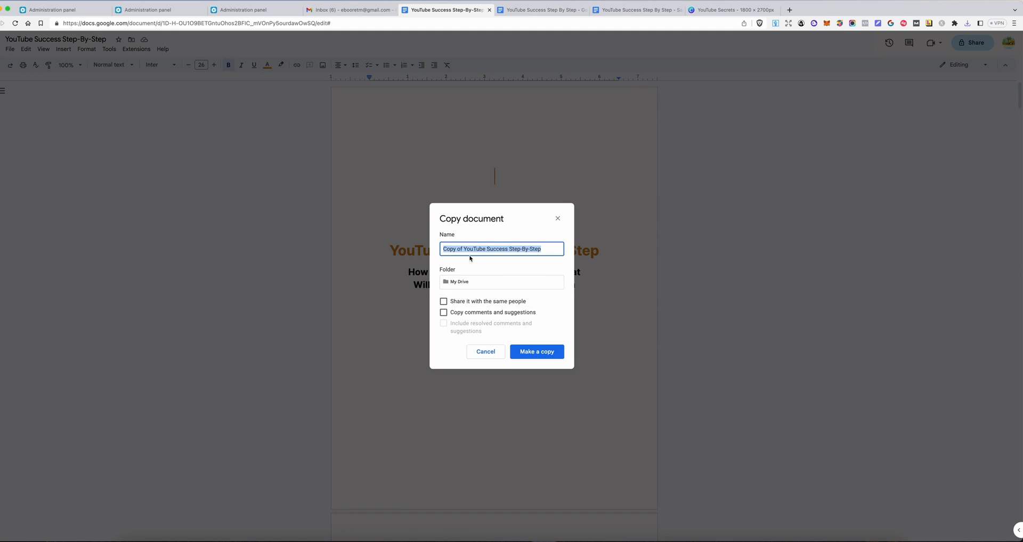
text(YouTube Success Step-By-Step)
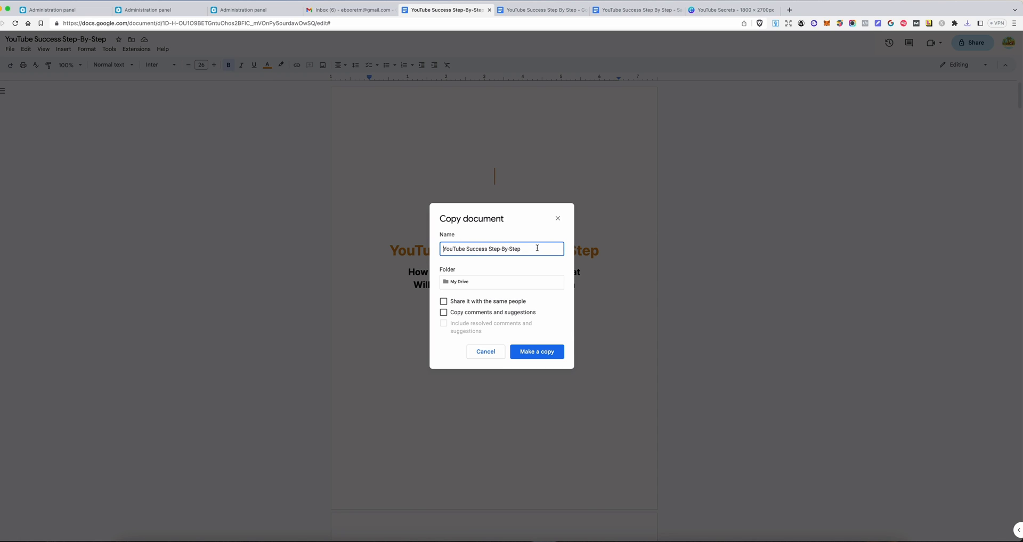
text(-)
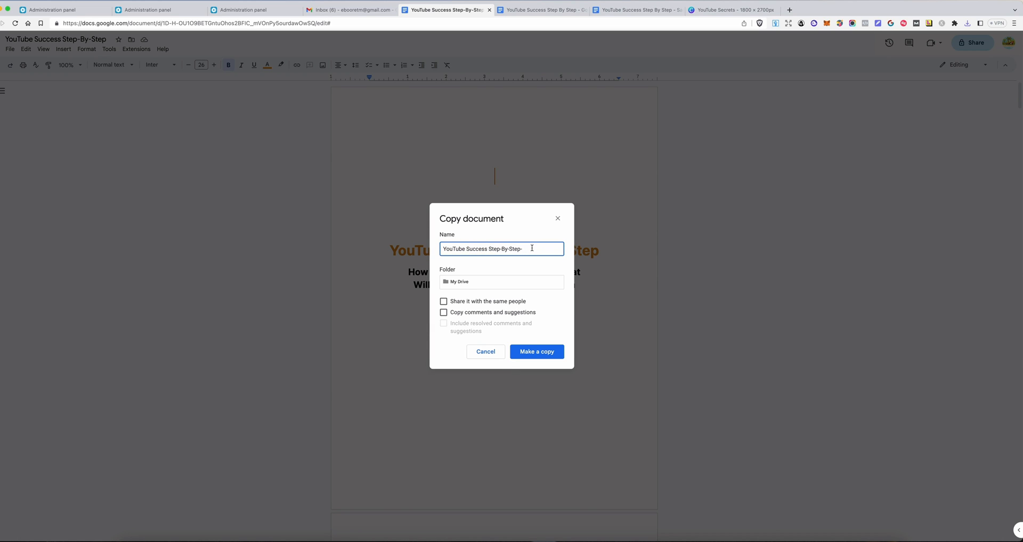
text(Sample)
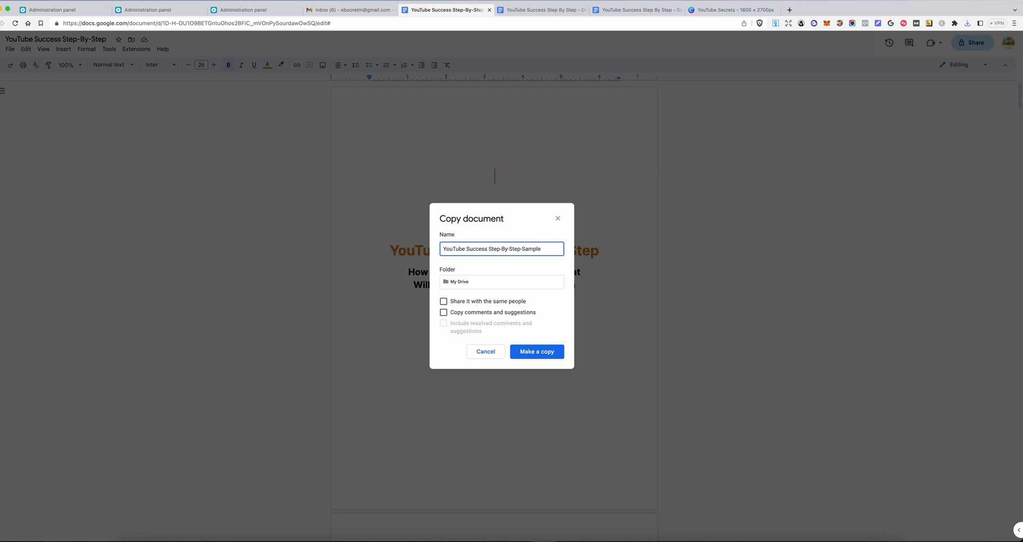
click(536, 351)
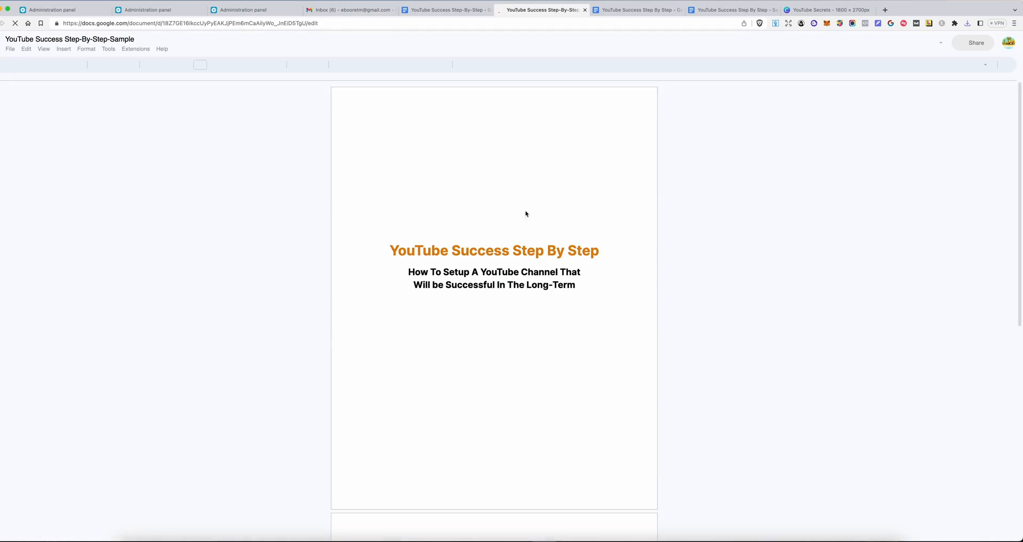
Delete the later chapters through Conclusion and Essential Resources from the sample copy.
scroll(down, 3)
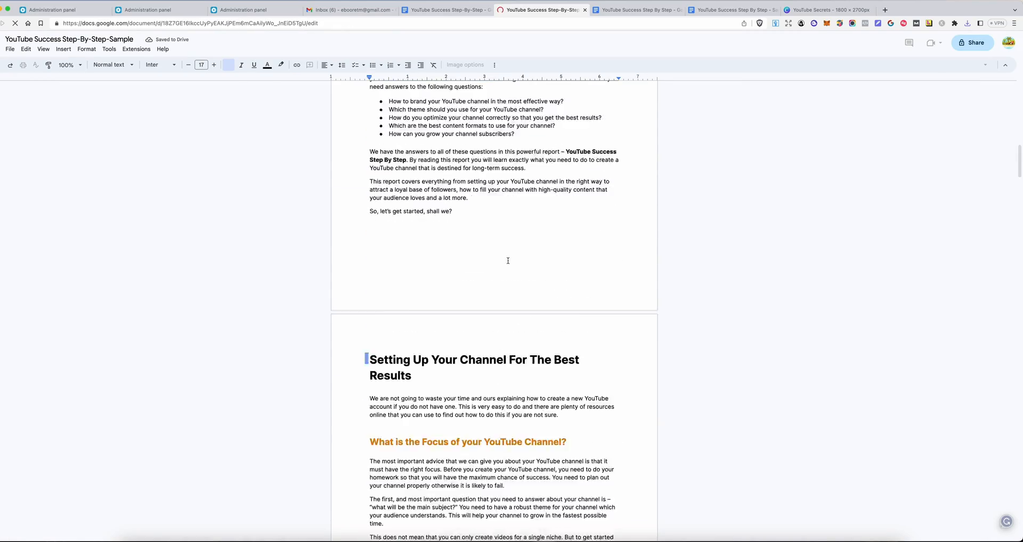
scroll(down, 3)
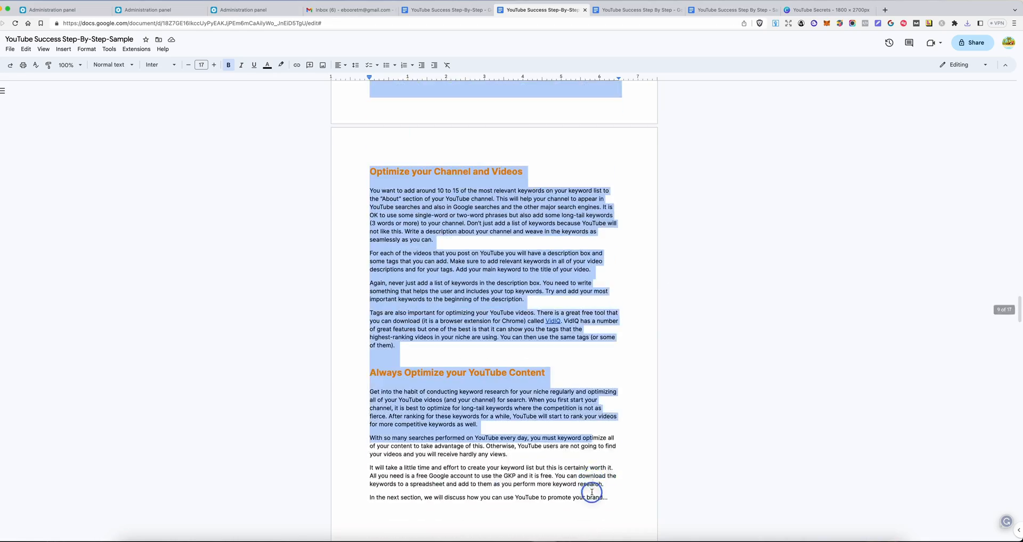
scroll(down, 3)
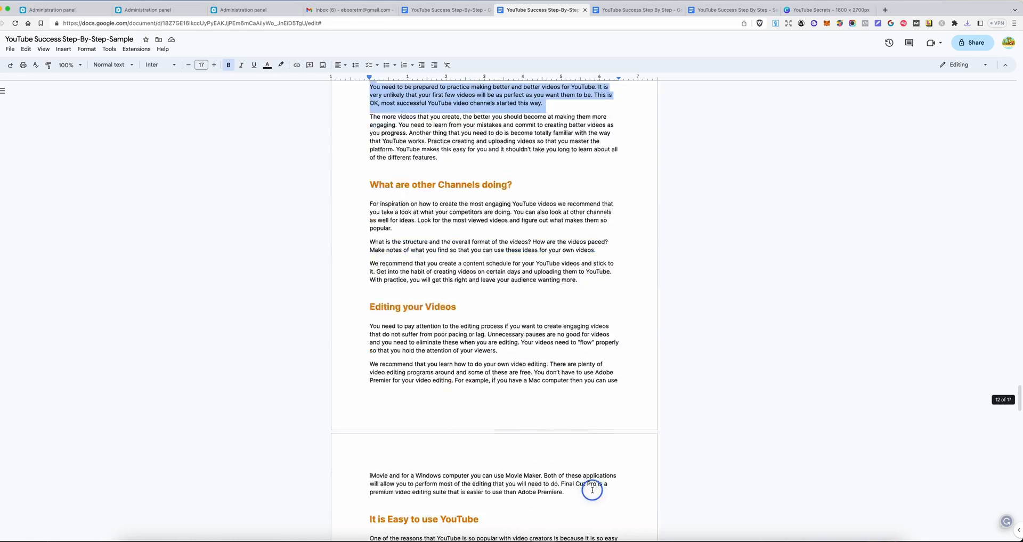
scroll(down, 3)
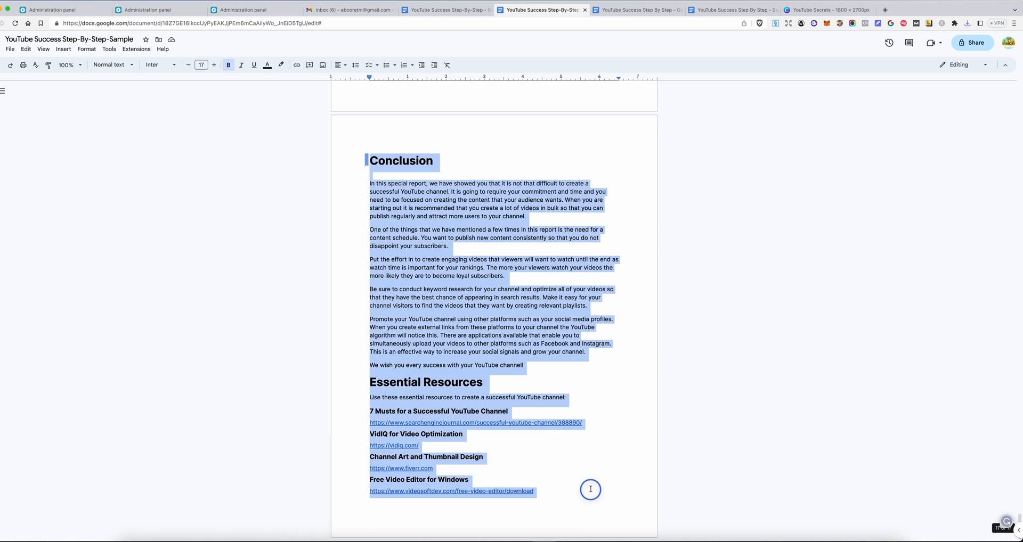
key(delete)
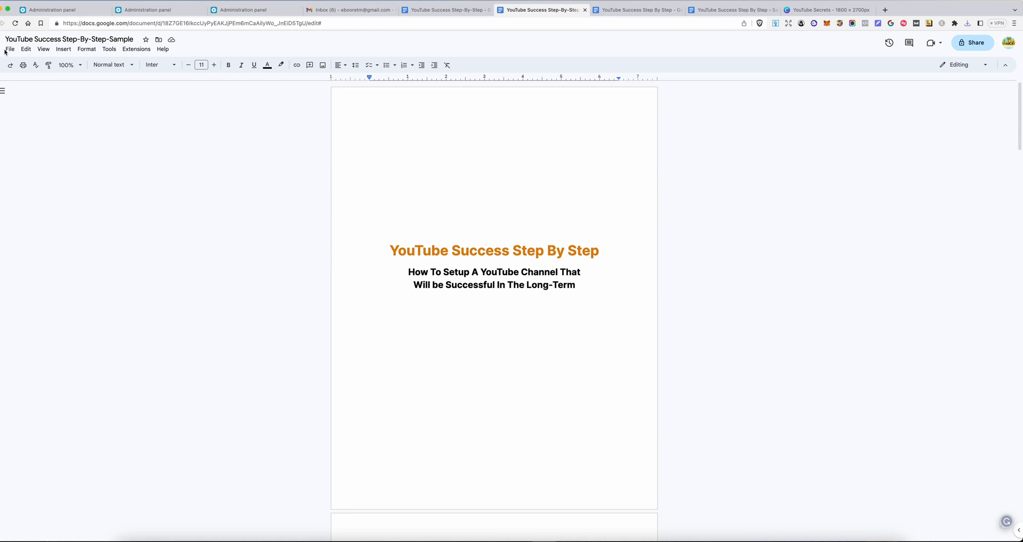
Download the sample copy as an EPUB into the YouTube Secrets folder.
click(10, 49)
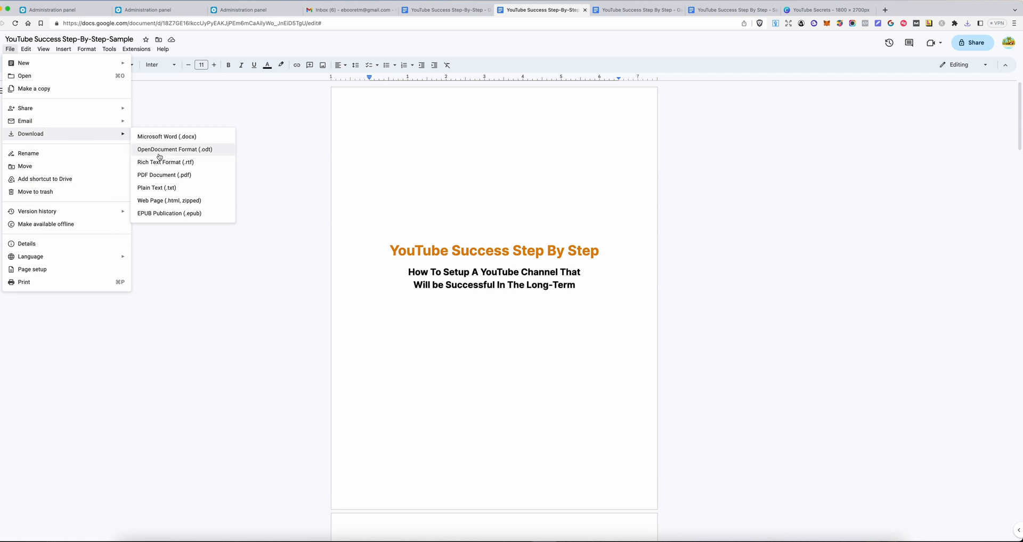
click(167, 162)
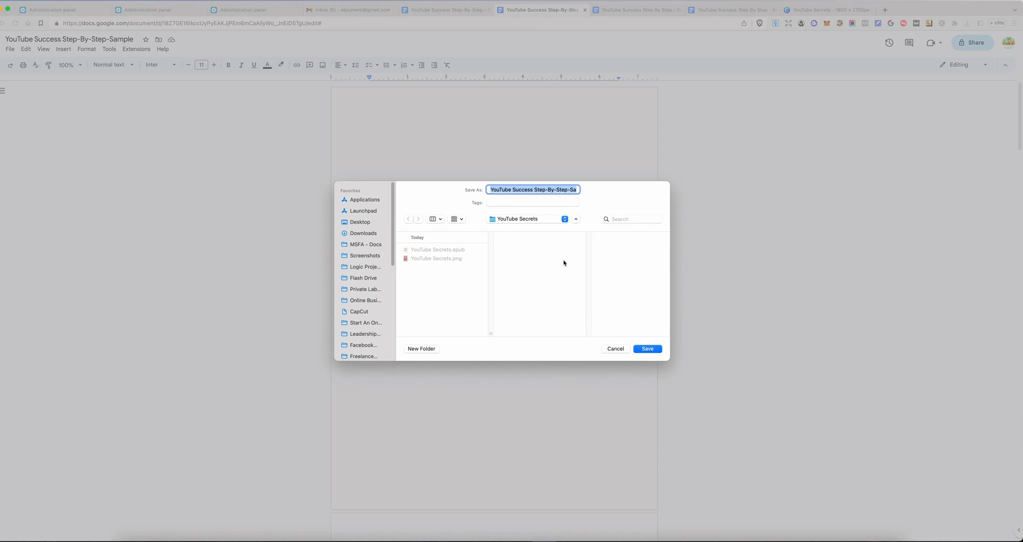
click(647, 348)
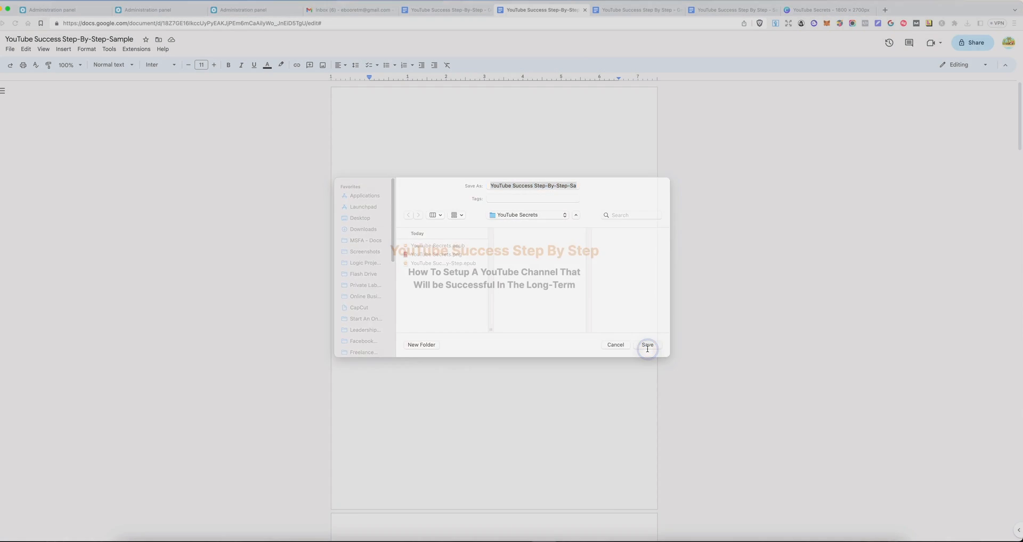
click(645, 344)
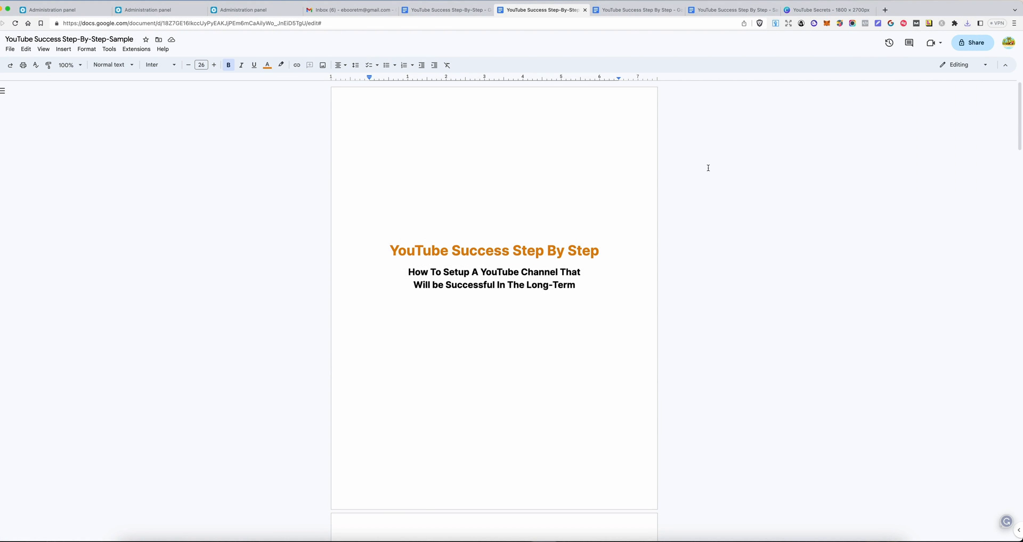
mouse_move(714, 147)
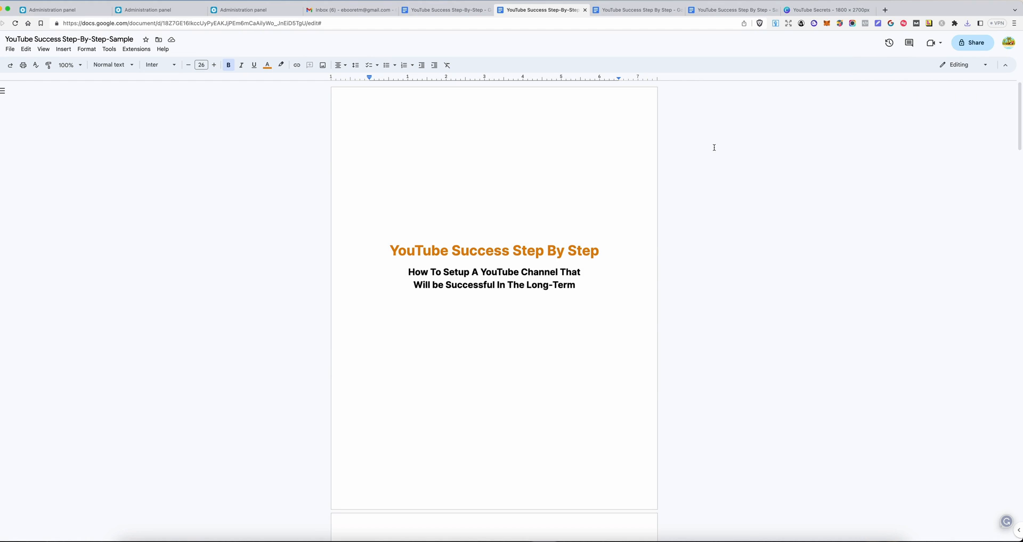